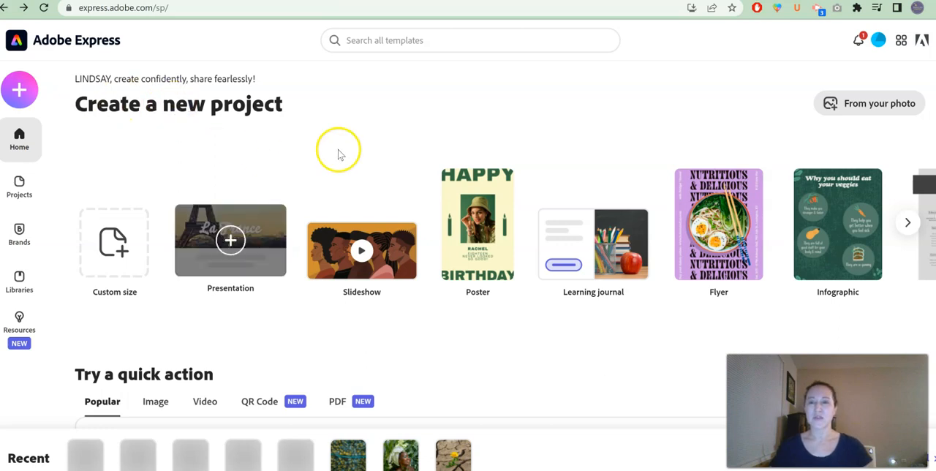
pyautogui.moveTo(571, 95)
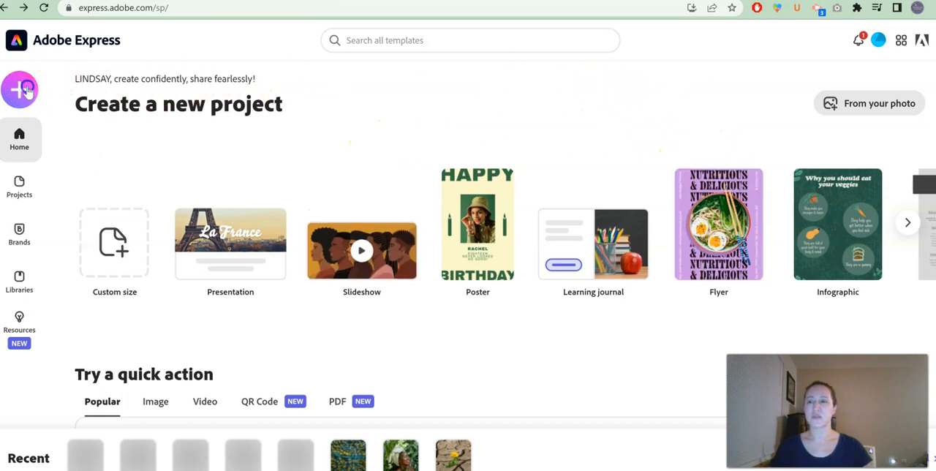
# Start a new blank Web page project from the Create new list.
pyautogui.click(20, 89)
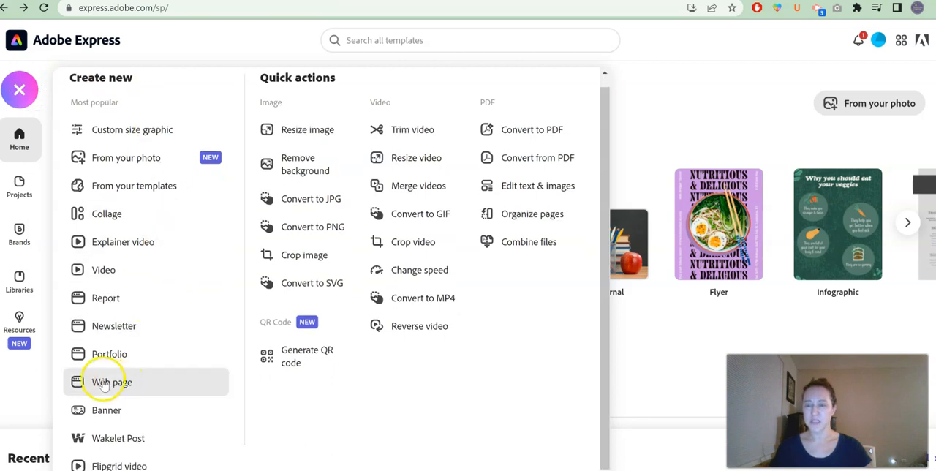
pyautogui.click(111, 382)
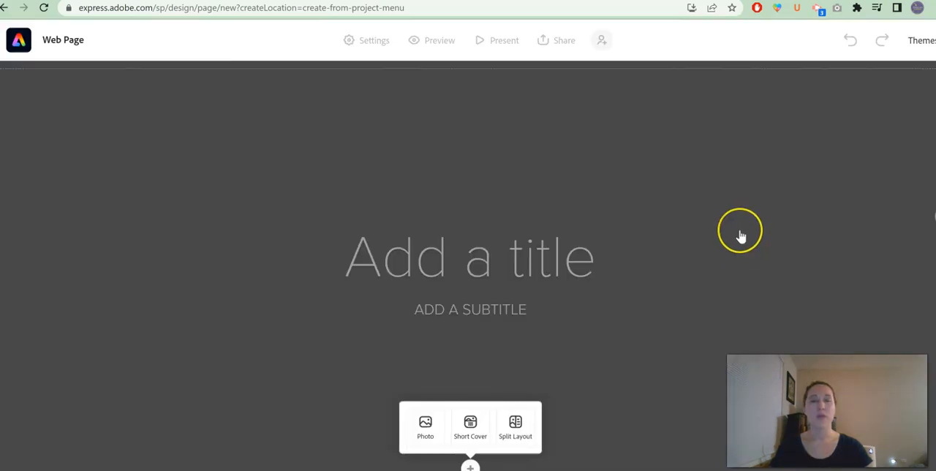
pyautogui.moveTo(747, 227)
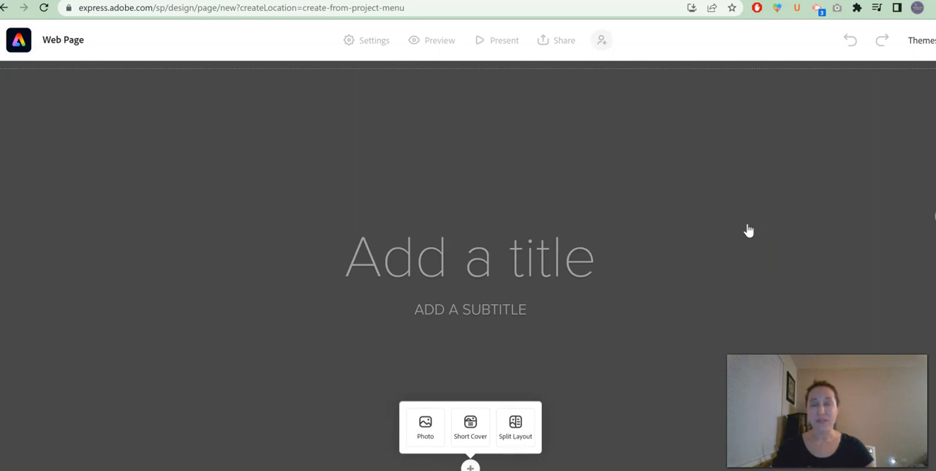
pyautogui.click(471, 466)
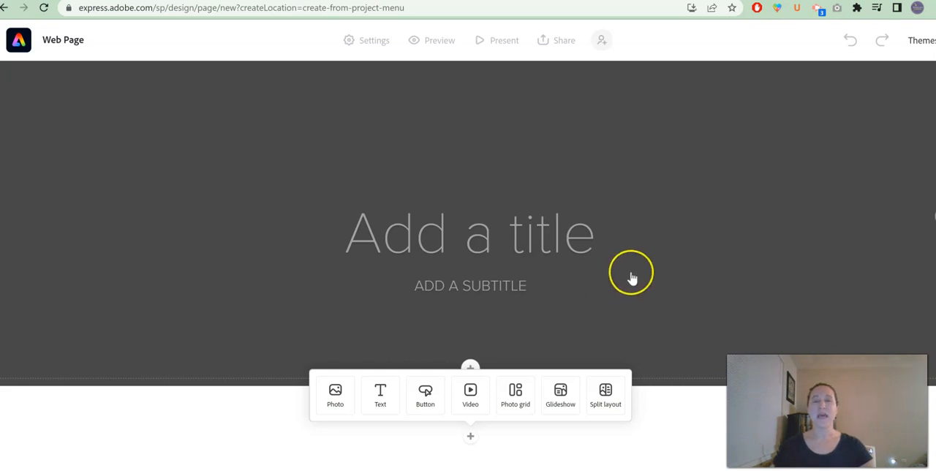
pyautogui.moveTo(632, 279)
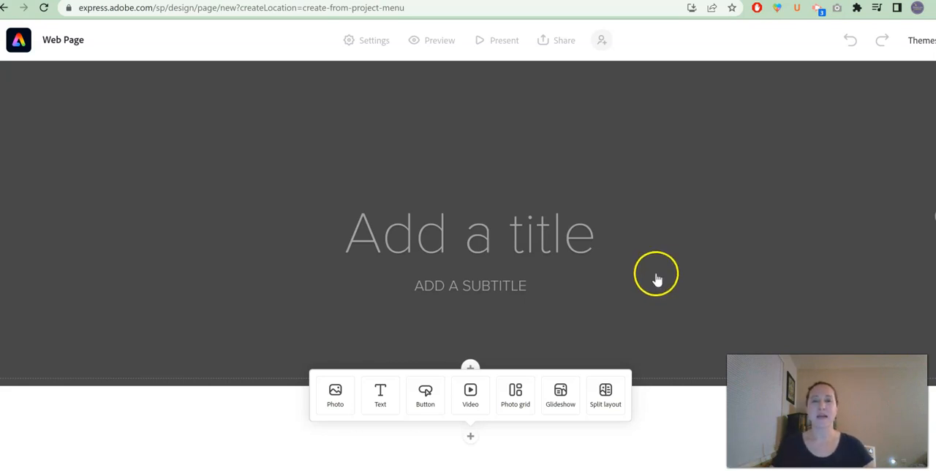
pyautogui.moveTo(686, 259)
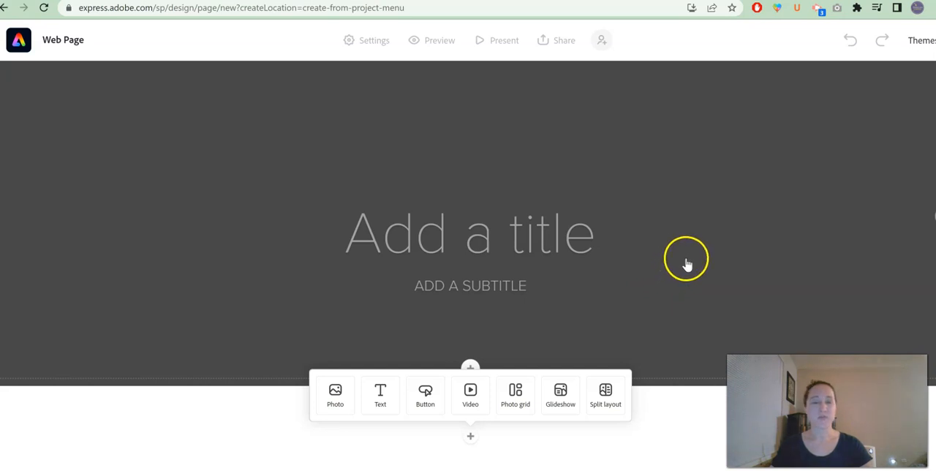
pyautogui.moveTo(522, 236)
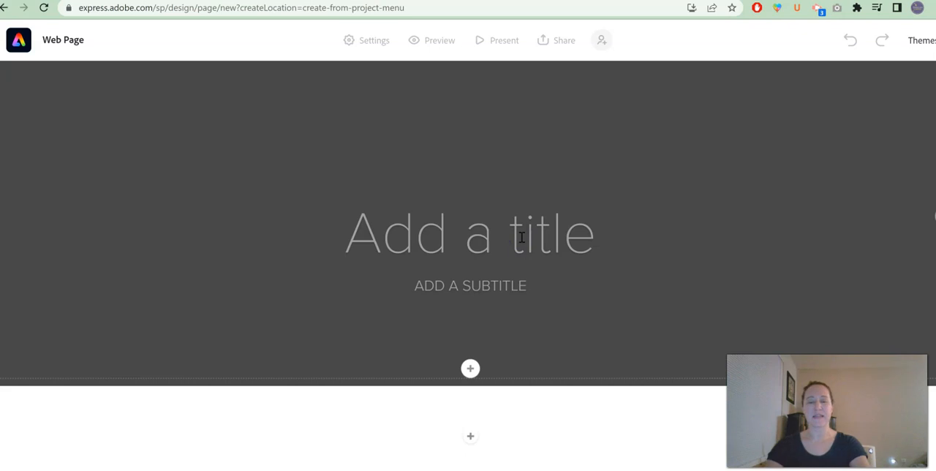
# Title the cover 'Ms. A's Website' with the subtitle 'WITTY SUBTITLE'.
pyautogui.write("Ms. A's Website")
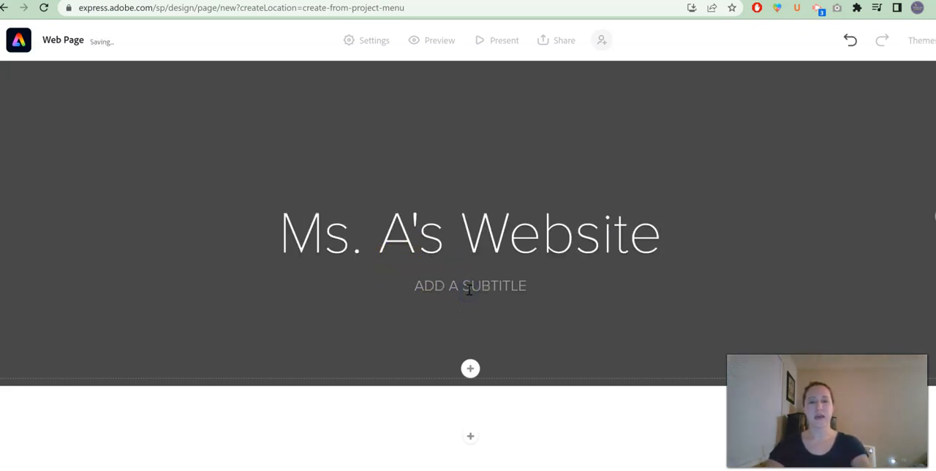
pyautogui.write('WITTY SUBTITLE')
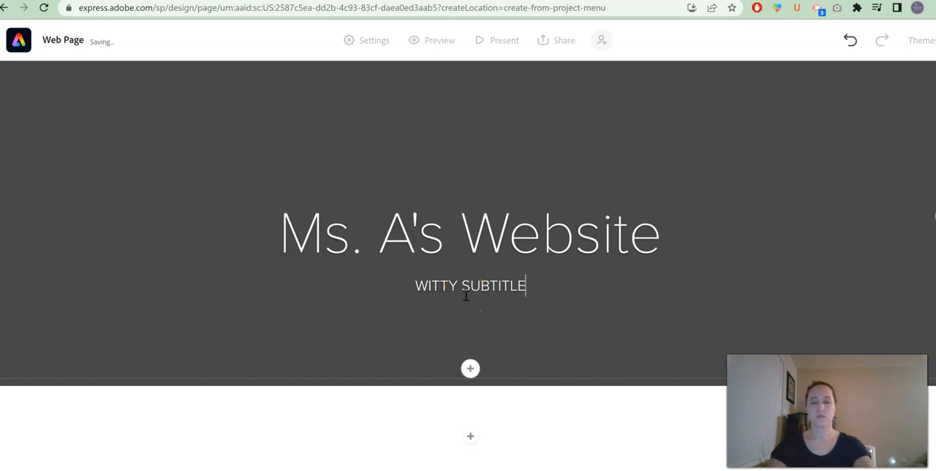
pyautogui.click(470, 368)
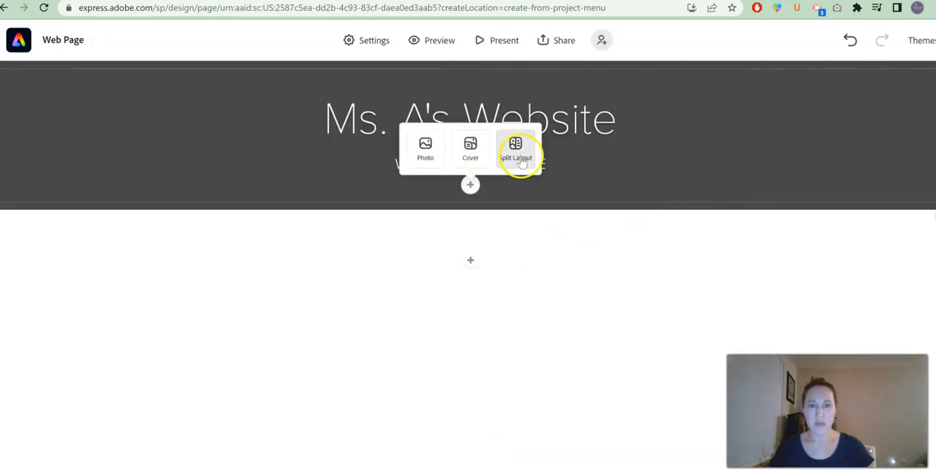
pyautogui.click(516, 146)
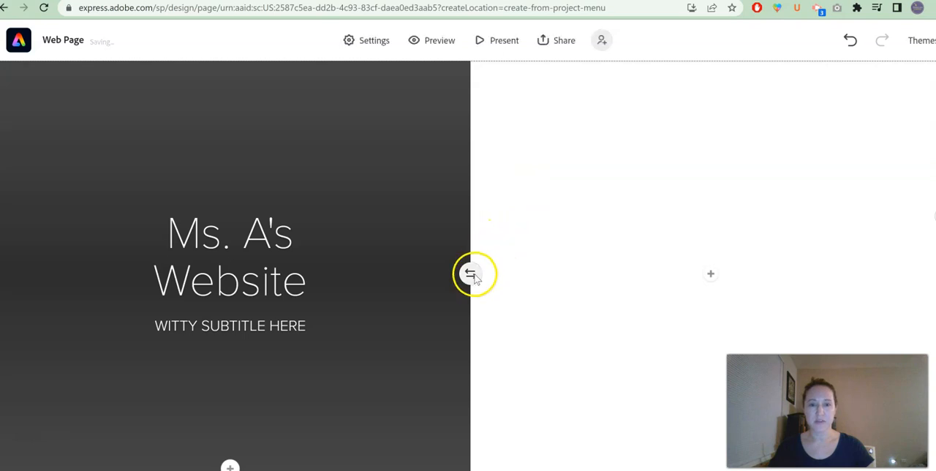
pyautogui.click(710, 274)
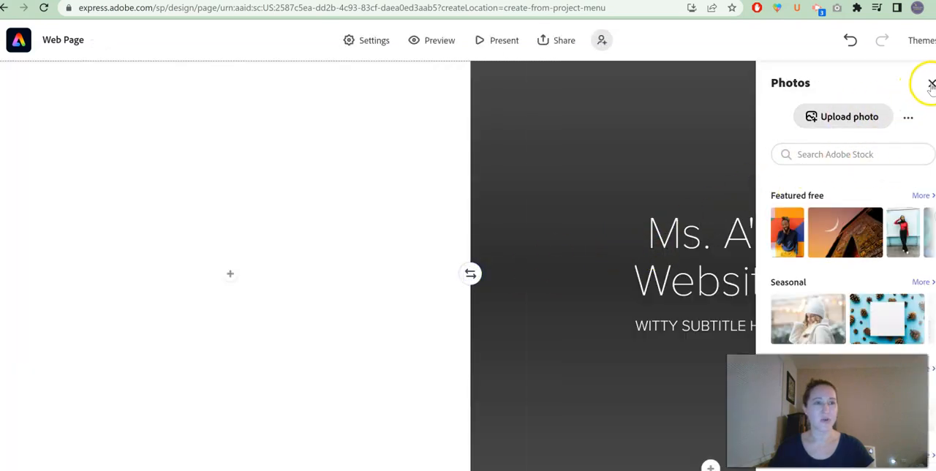
pyautogui.click(932, 84)
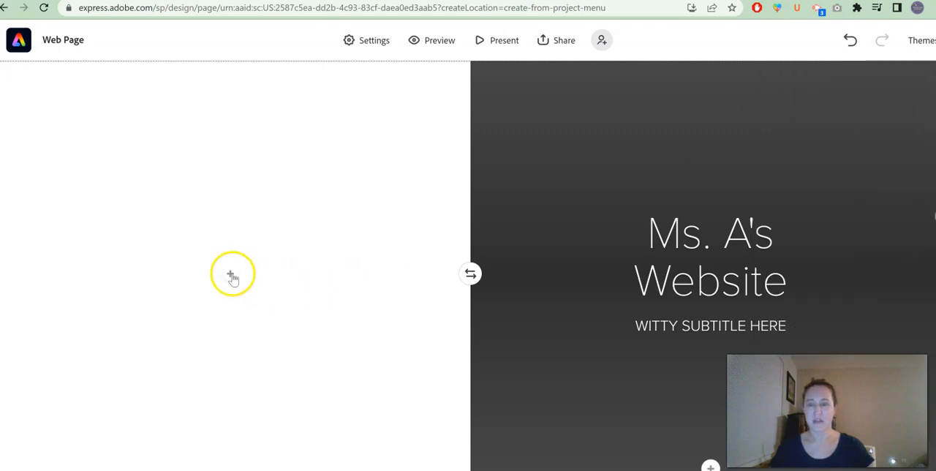
pyautogui.click(231, 275)
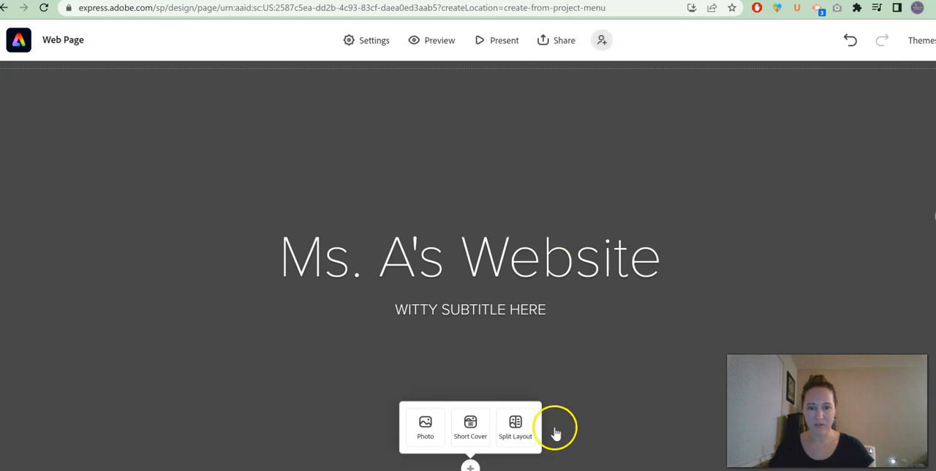
# Search Adobe Stock for 'school' and set the pencils-and-notebooks photo as cover background.
pyautogui.click(425, 426)
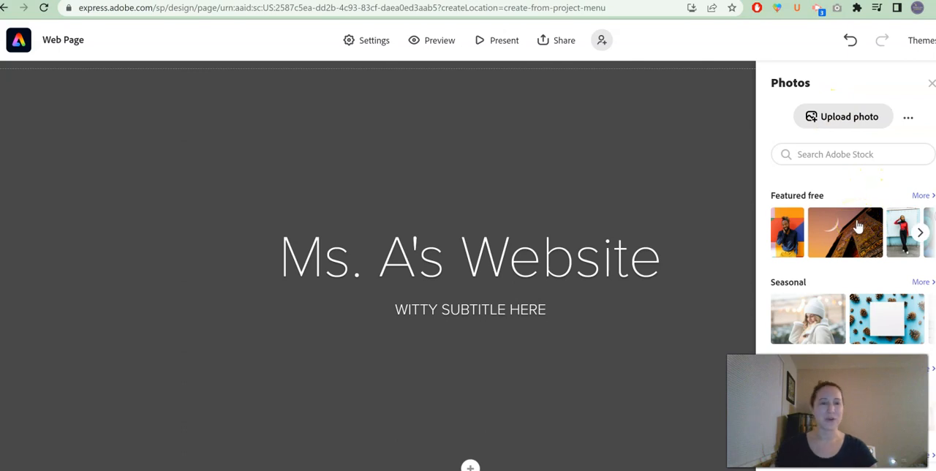
pyautogui.scroll(-3)
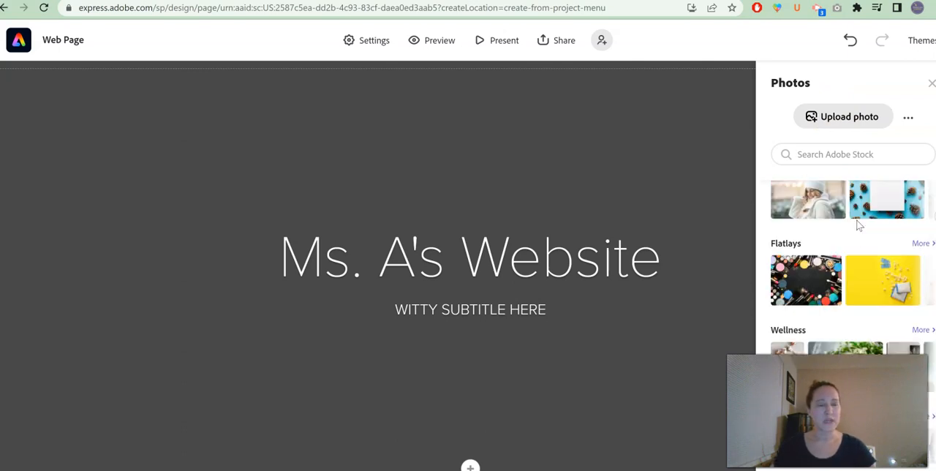
pyautogui.scroll(-3)
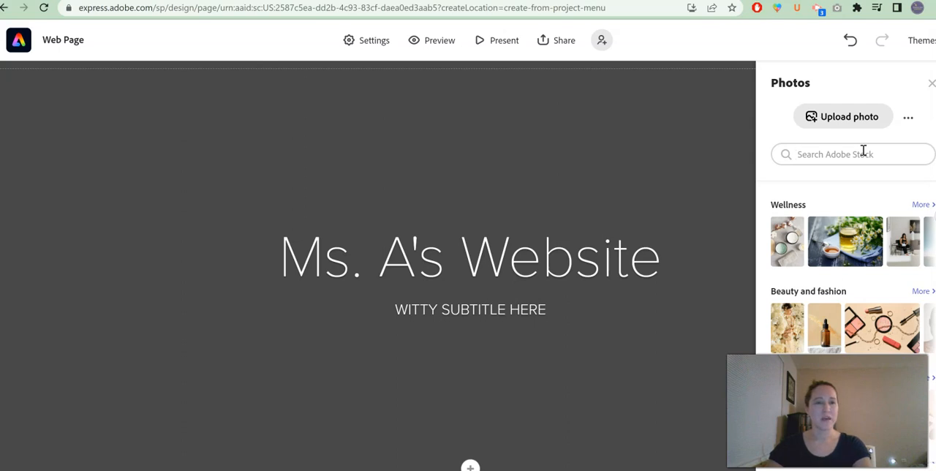
pyautogui.write('school')
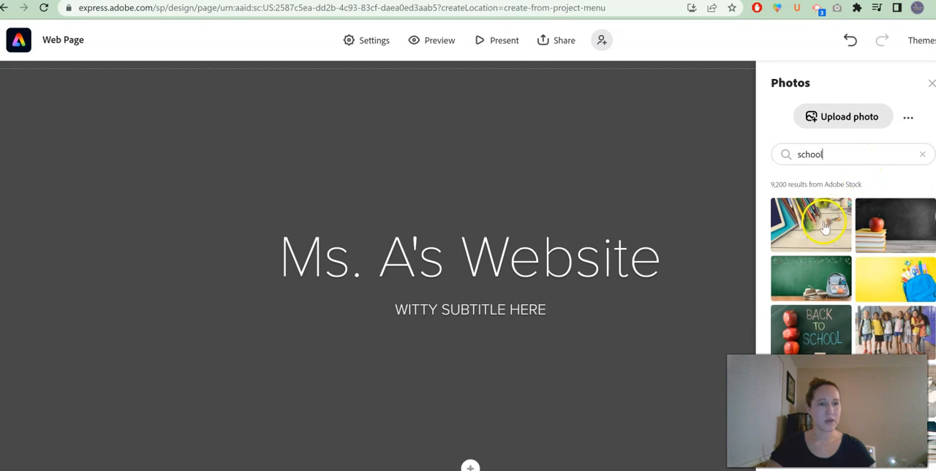
pyautogui.click(810, 224)
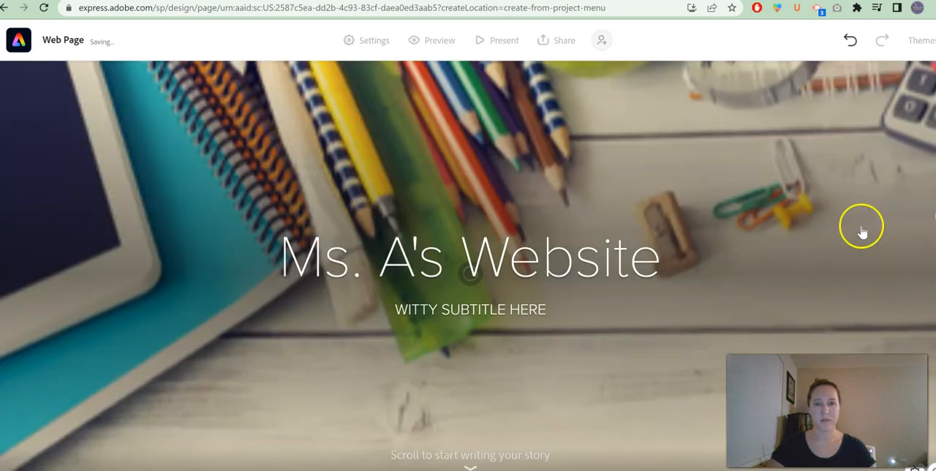
pyautogui.moveTo(721, 366)
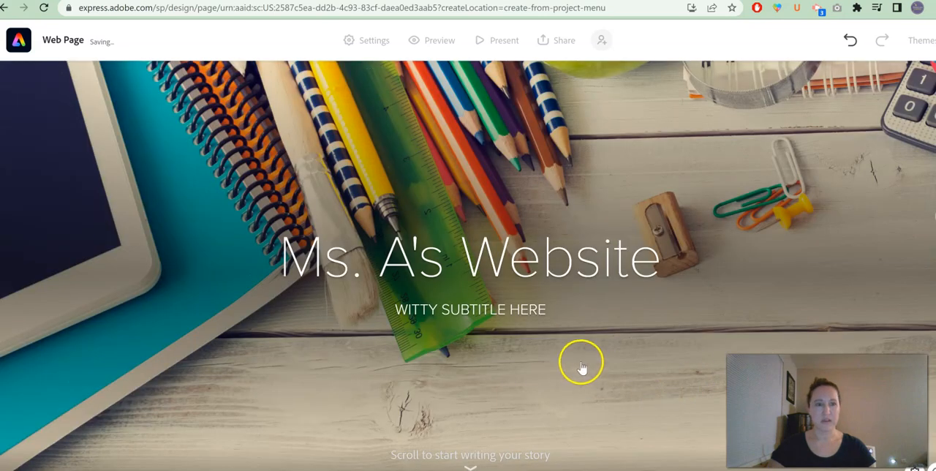
pyautogui.moveTo(858, 286)
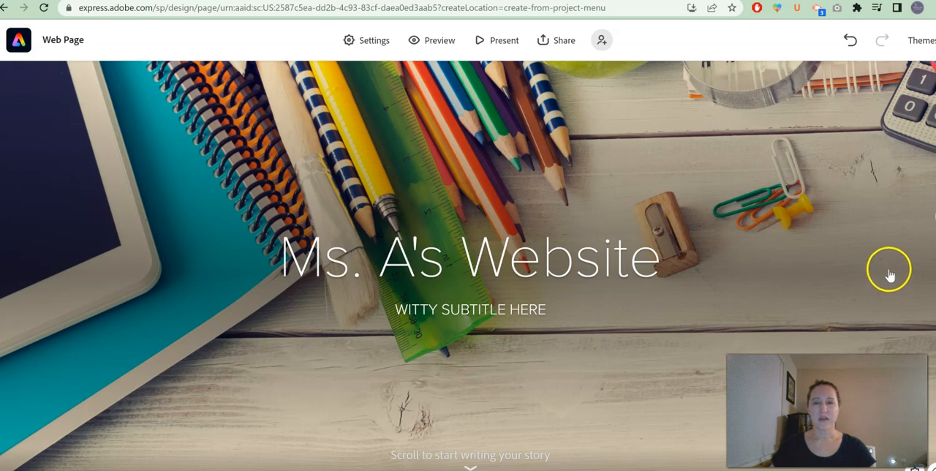
pyautogui.moveTo(472, 345)
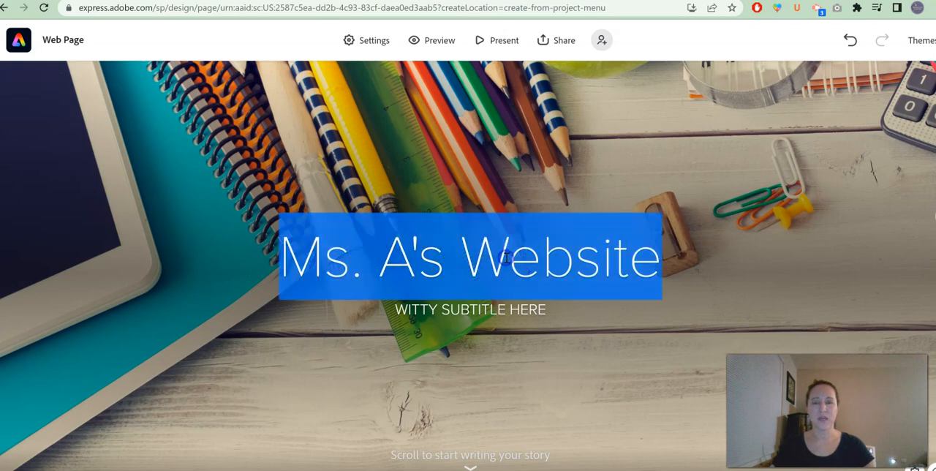
pyautogui.moveTo(779, 157)
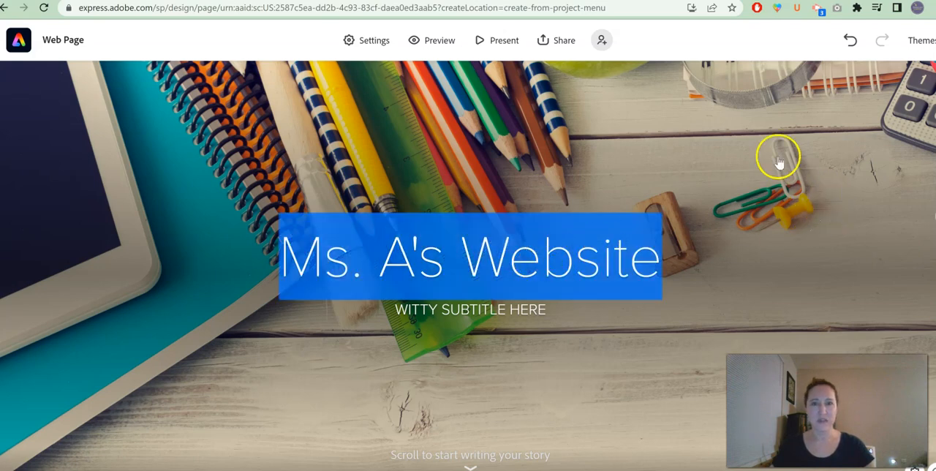
# Show the content block choices below the photo cover.
pyautogui.scroll(-3)
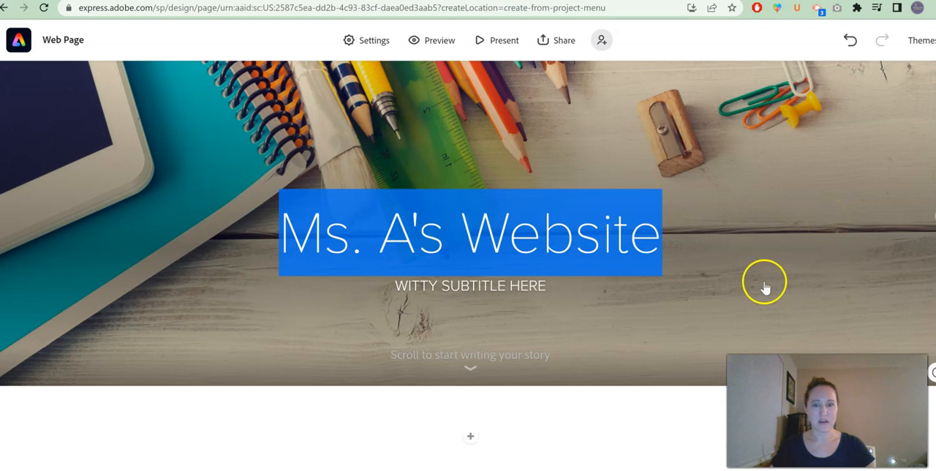
pyautogui.moveTo(483, 359)
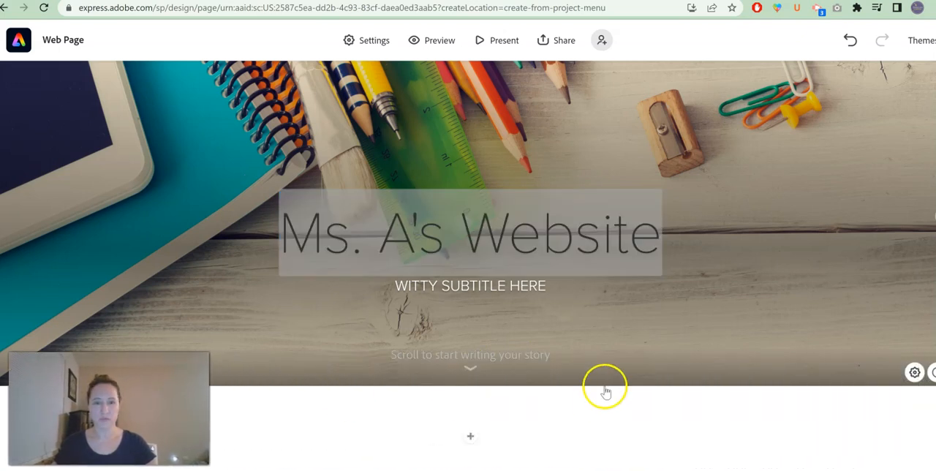
pyautogui.click(470, 436)
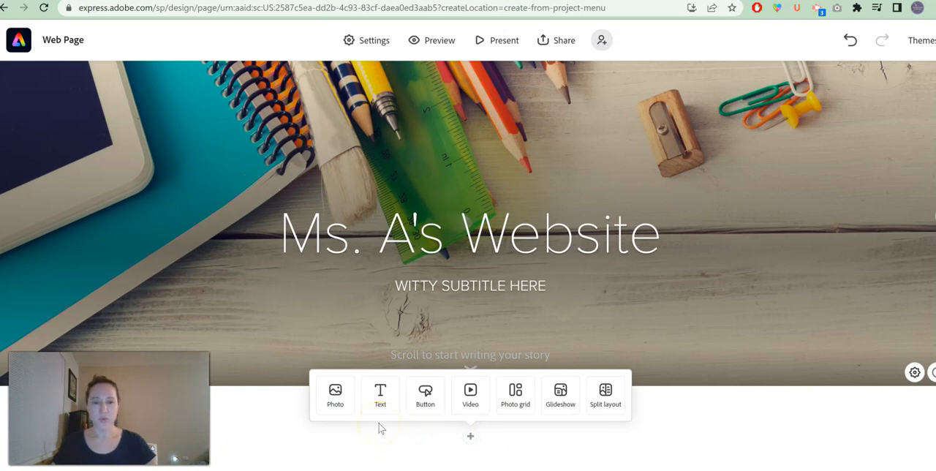
pyautogui.moveTo(518, 430)
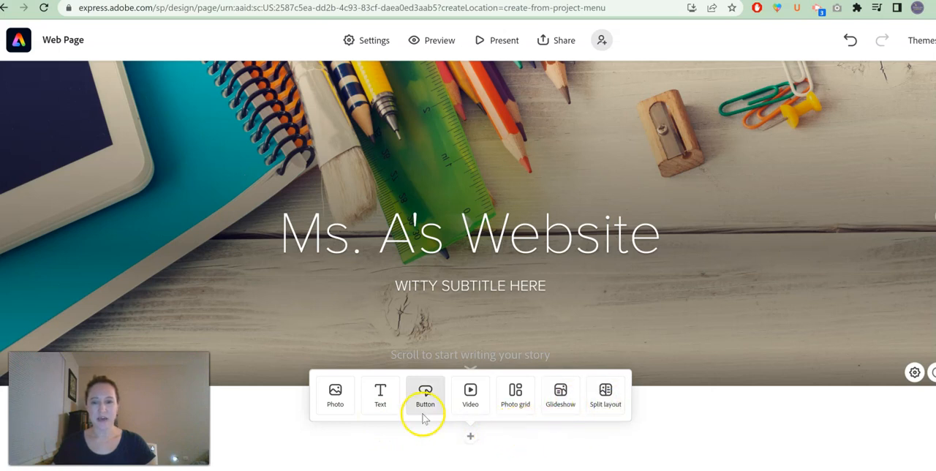
# Add a 'Blog Post #1' text block, trying heading and quote styles.
pyautogui.click(380, 395)
pyautogui.write('Blog Post #1')
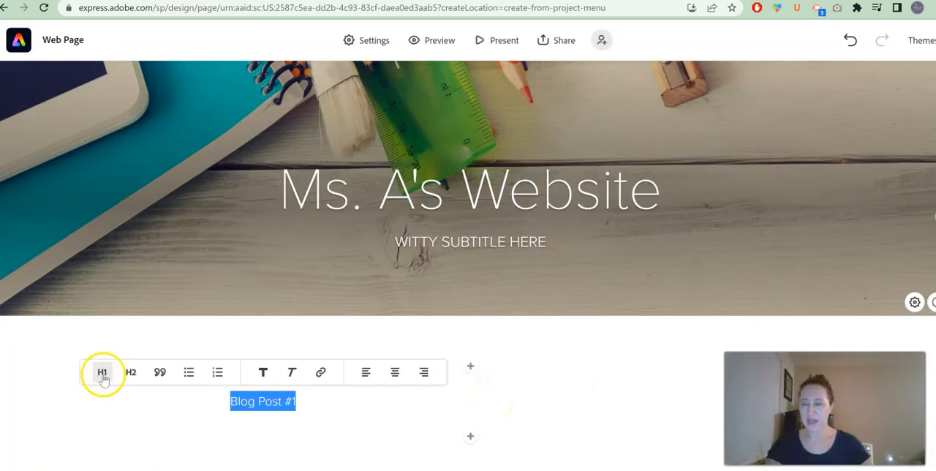
pyautogui.click(103, 372)
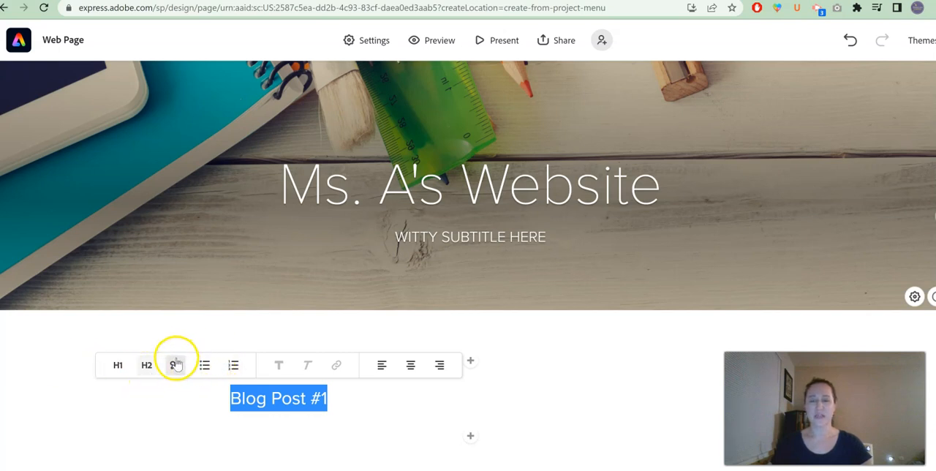
pyautogui.click(175, 365)
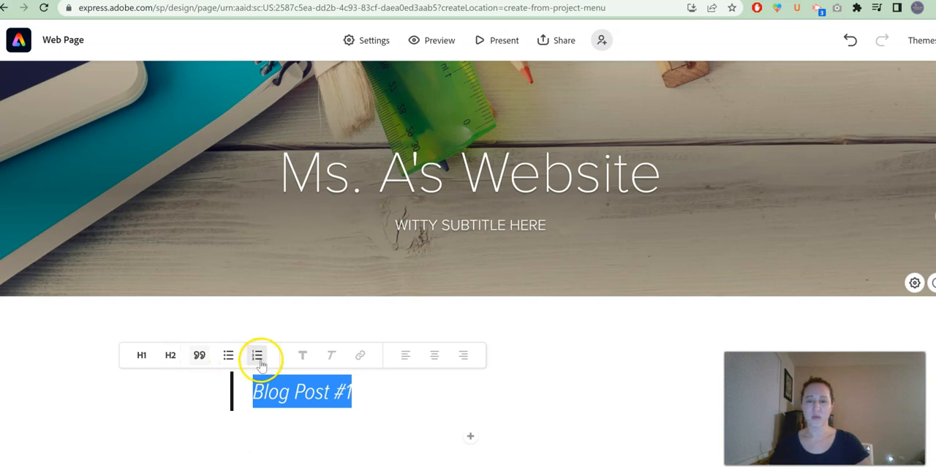
pyautogui.moveTo(338, 355)
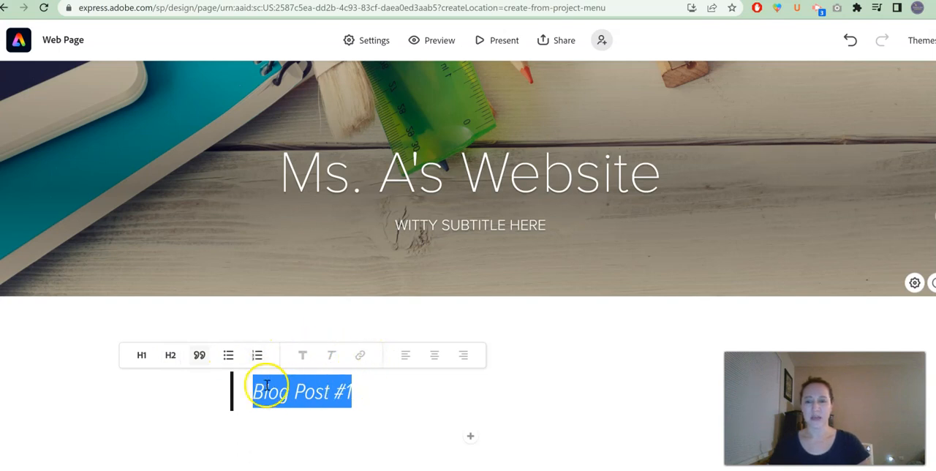
pyautogui.click(141, 354)
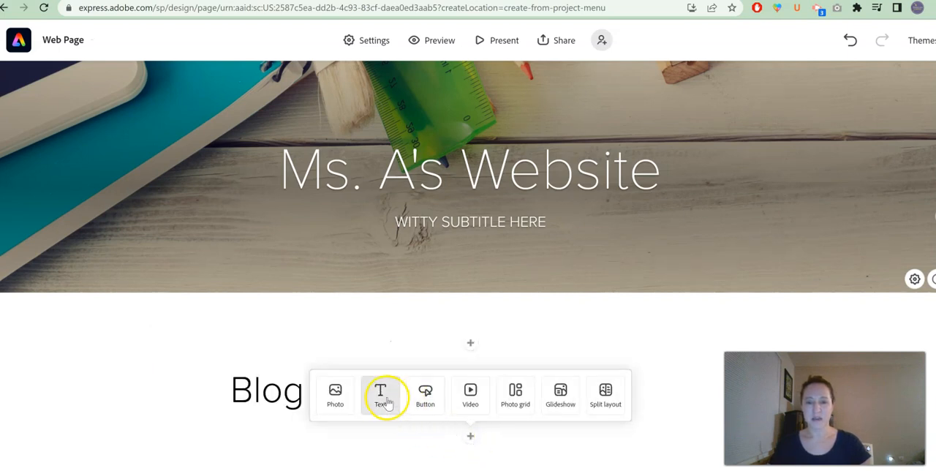
# Add a 'Start my paragraph' text block under the Blog Post #1 heading.
pyautogui.click(380, 393)
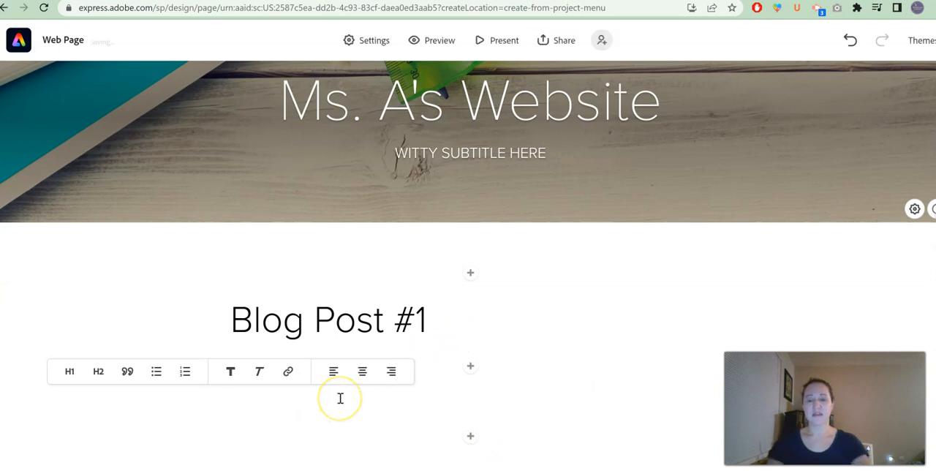
pyautogui.write('Start m')
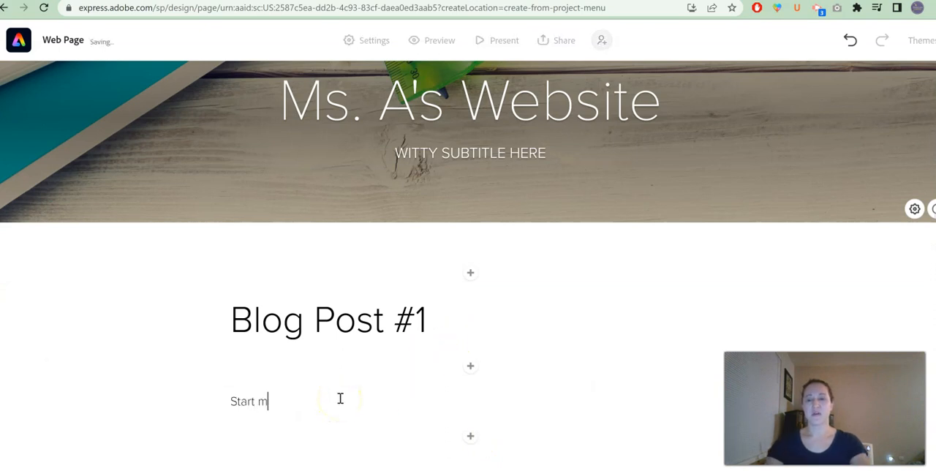
pyautogui.write('y paragraph')
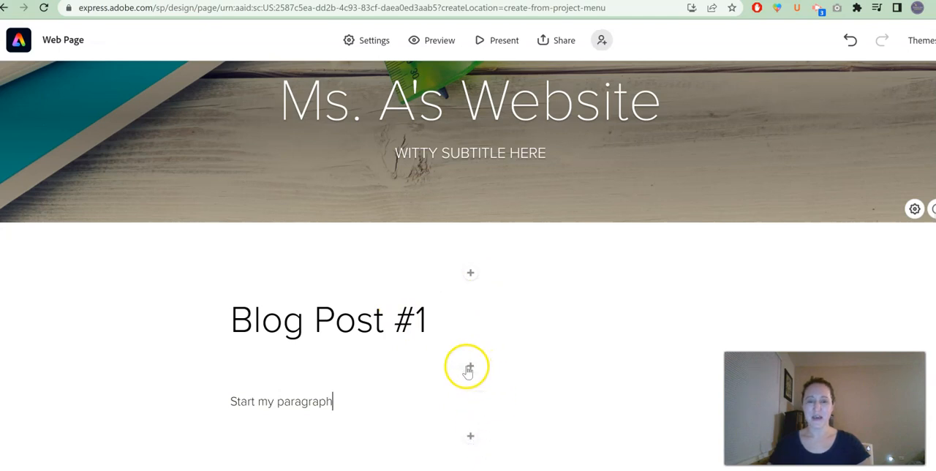
pyautogui.click(470, 367)
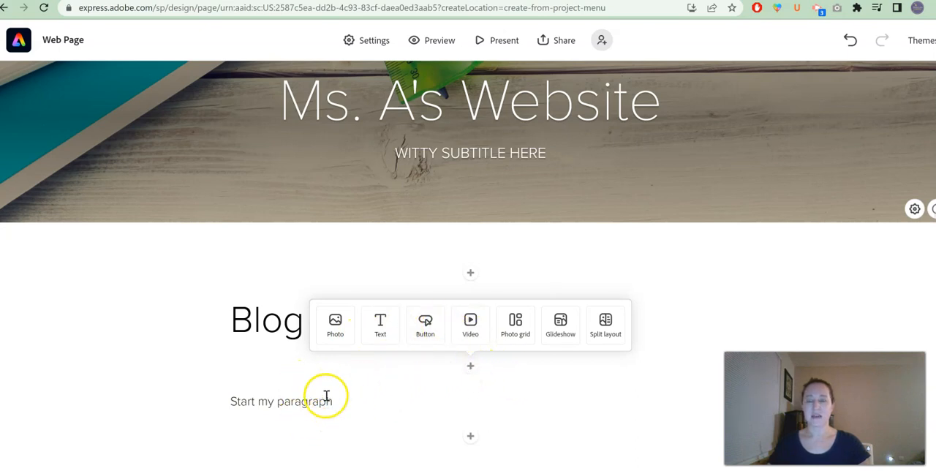
pyautogui.moveTo(525, 407)
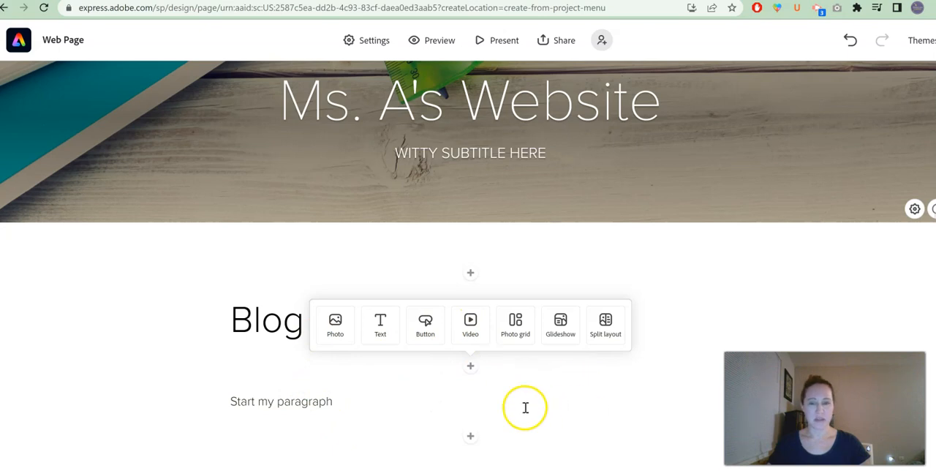
# Insert a split layout section and add text to its right half.
pyautogui.click(606, 324)
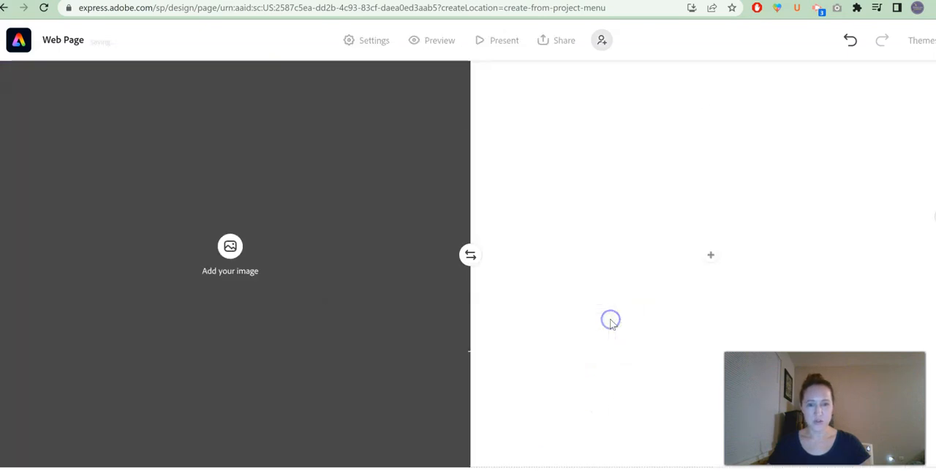
pyautogui.scroll(-3)
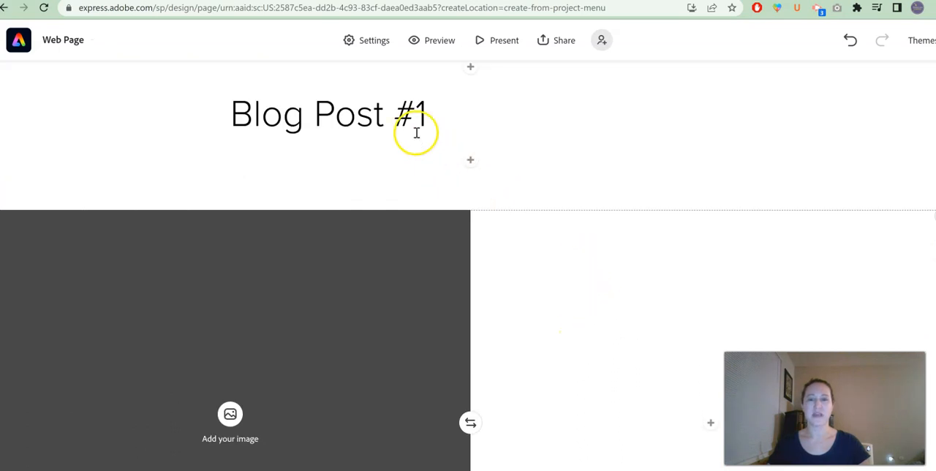
pyautogui.scroll(-3)
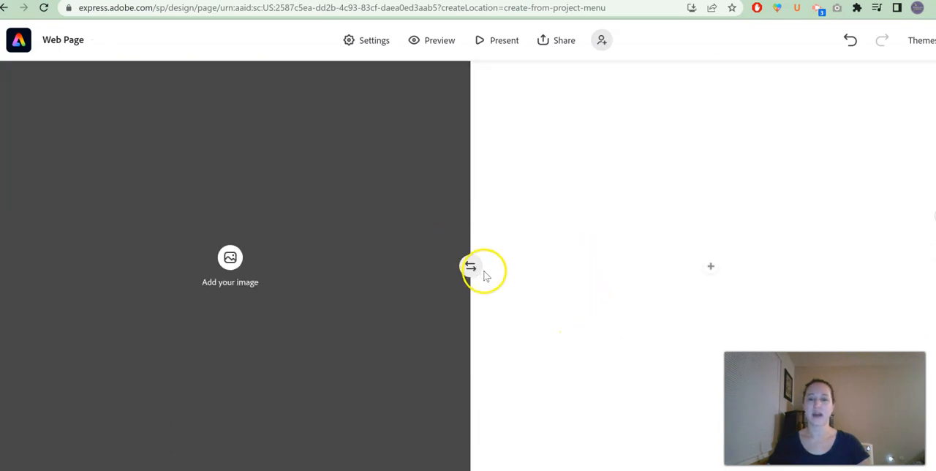
pyautogui.moveTo(712, 269)
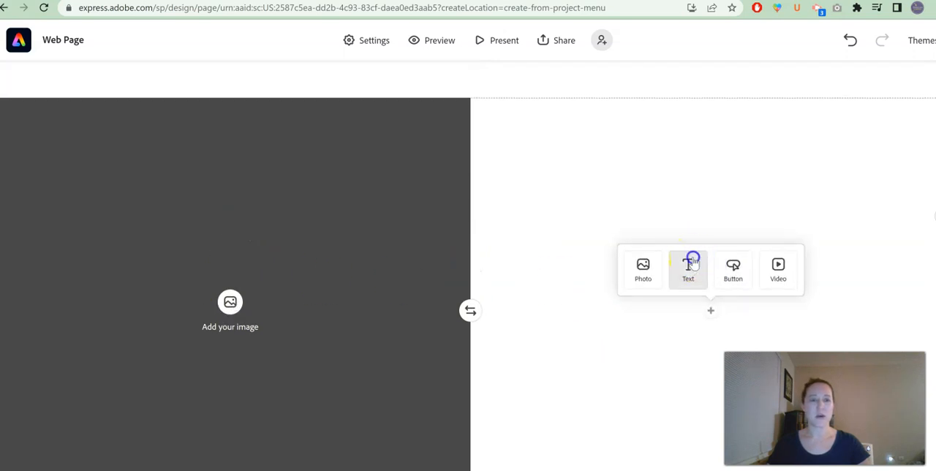
pyautogui.click(688, 269)
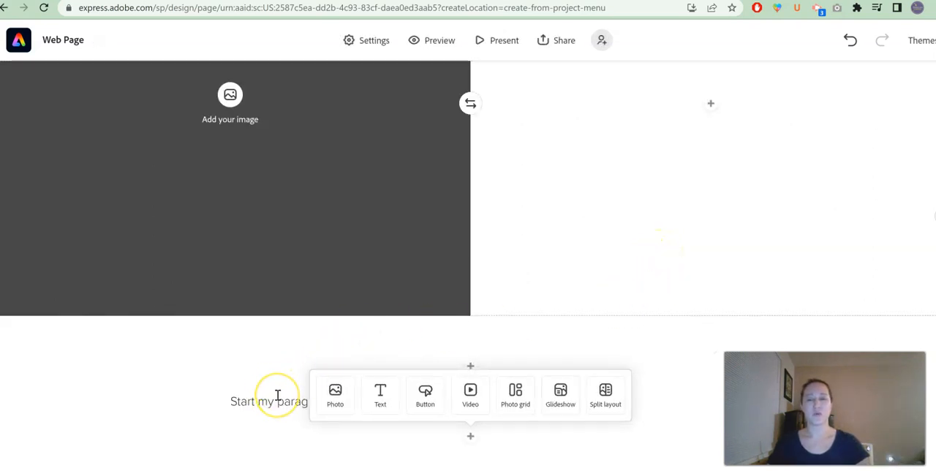
pyautogui.moveTo(466, 342)
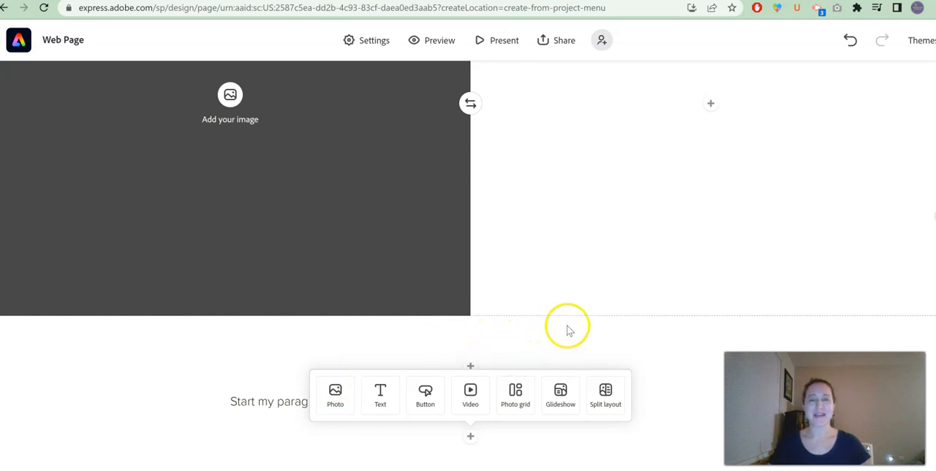
pyautogui.moveTo(611, 335)
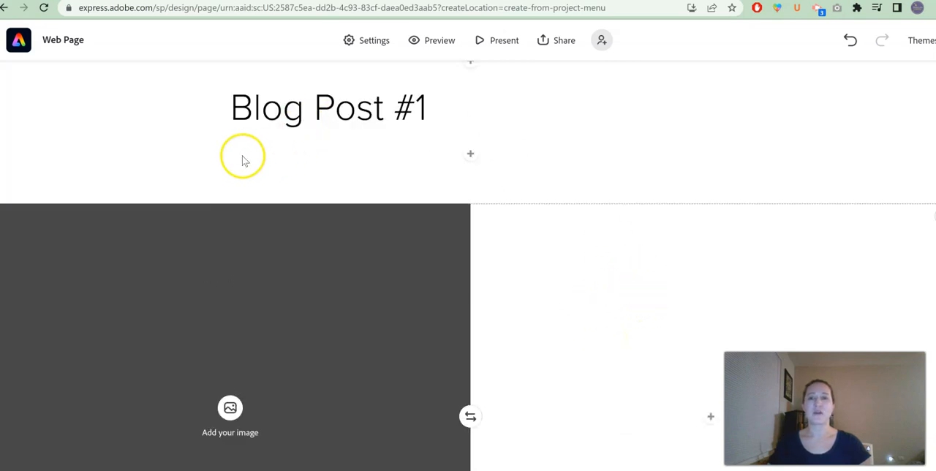
pyautogui.moveTo(513, 174)
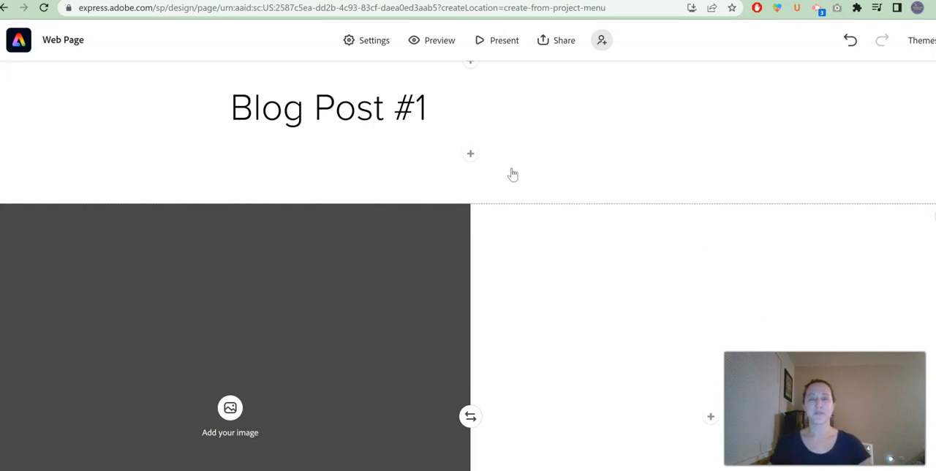
pyautogui.moveTo(482, 216)
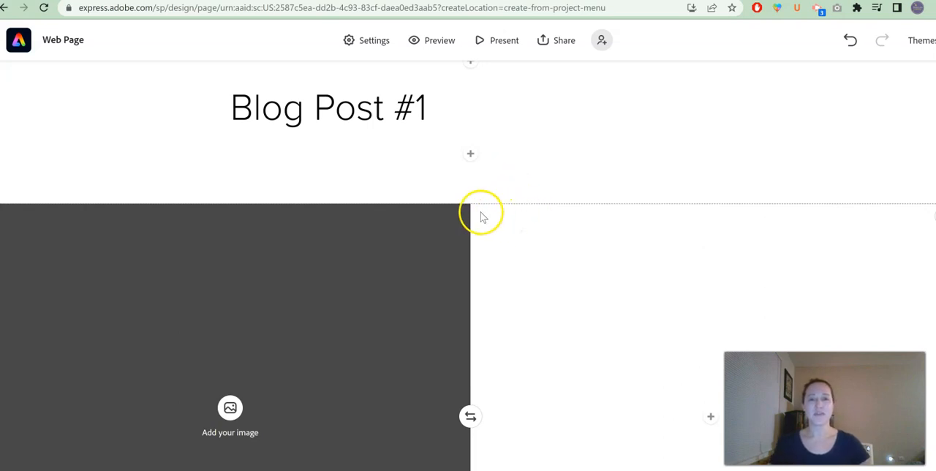
pyautogui.scroll(-3)
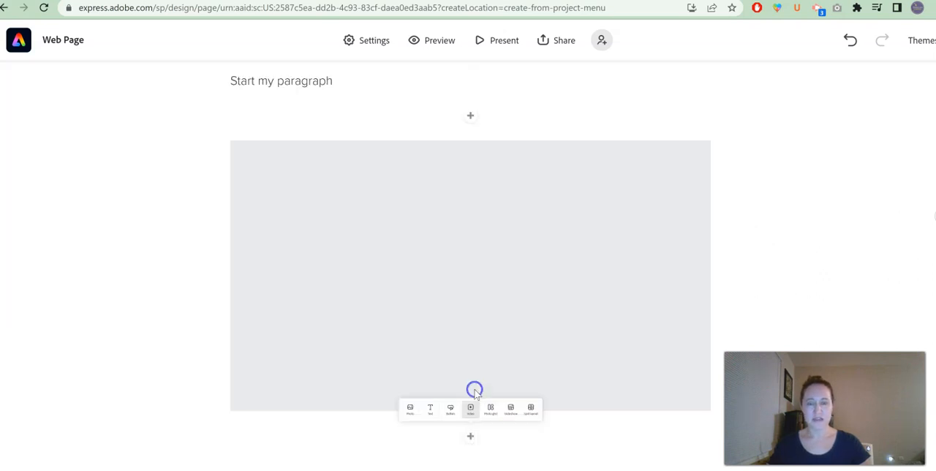
# Add an embedded Video block below 'Start my paragraph'.
pyautogui.click(470, 407)
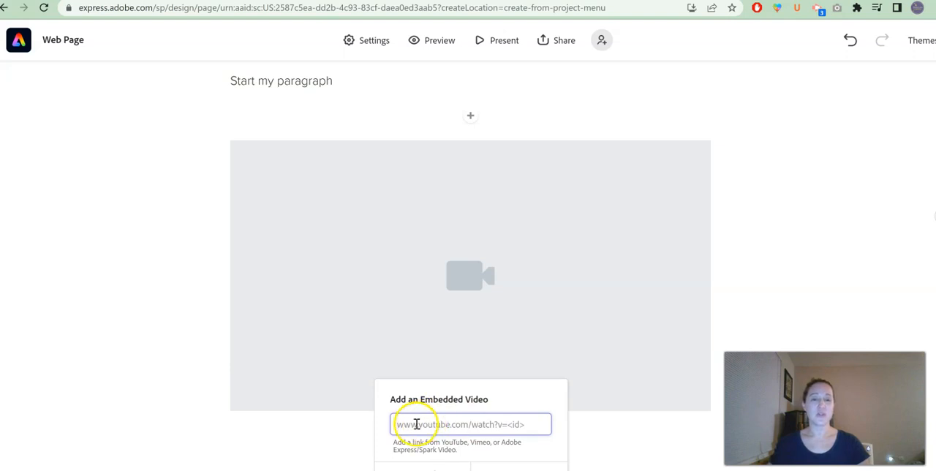
pyautogui.moveTo(458, 435)
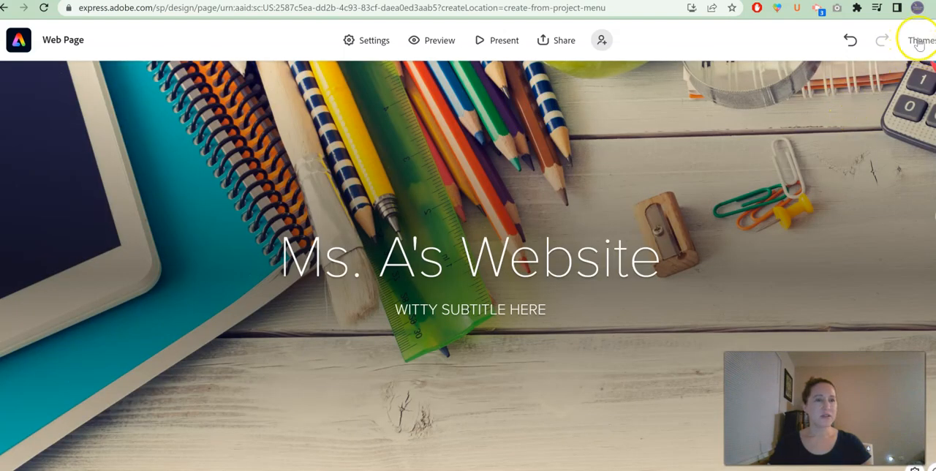
# Apply the Nightcap theme and scroll to review the Blog Post #1 section.
pyautogui.click(920, 41)
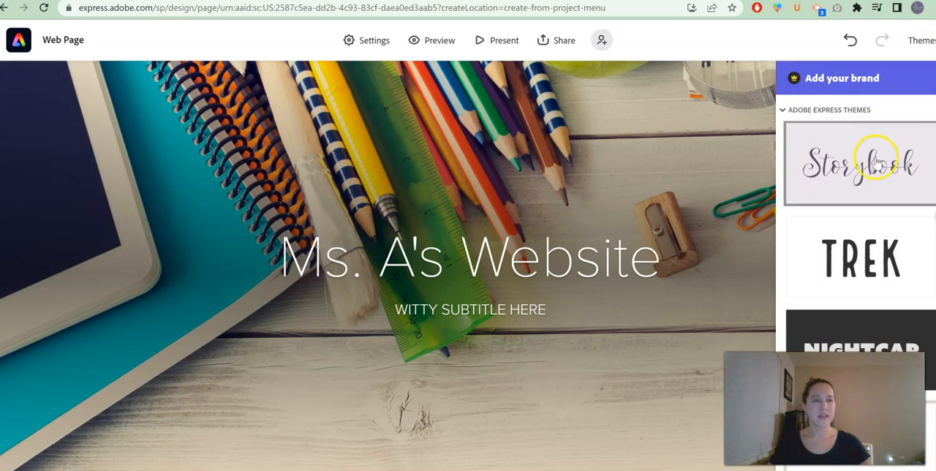
pyautogui.scroll(-3)
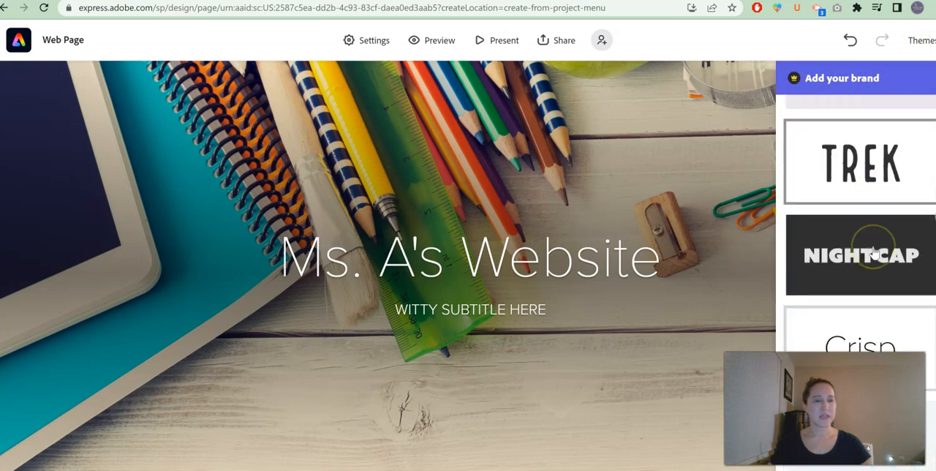
pyautogui.click(859, 135)
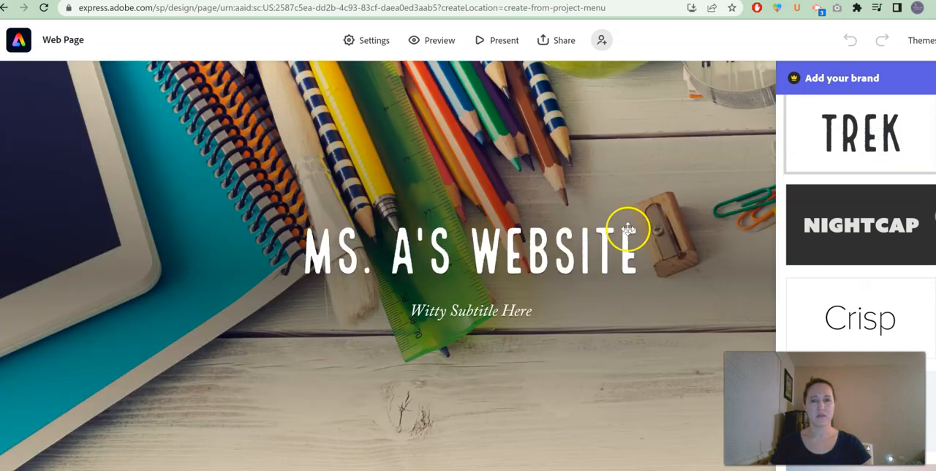
pyautogui.moveTo(722, 245)
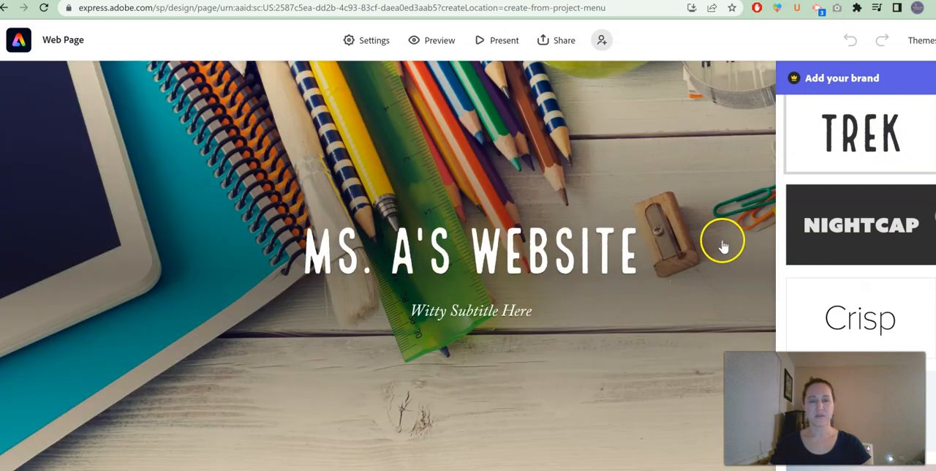
pyautogui.scroll(-3)
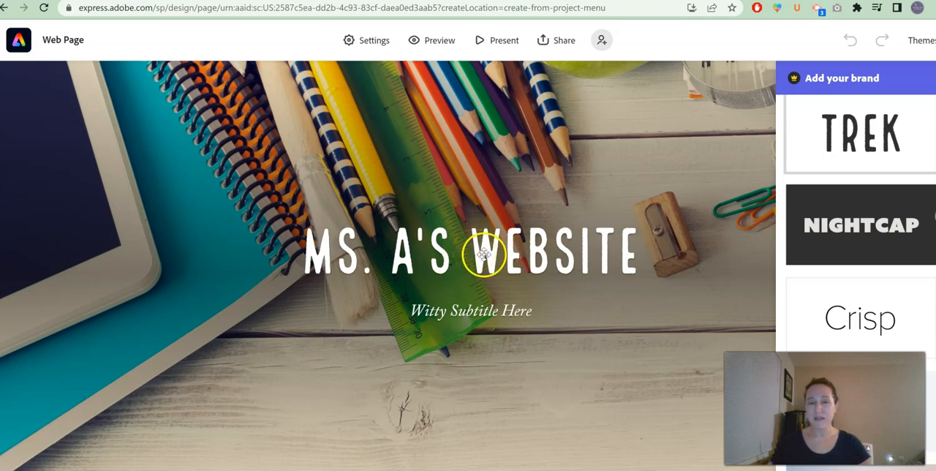
pyautogui.moveTo(744, 238)
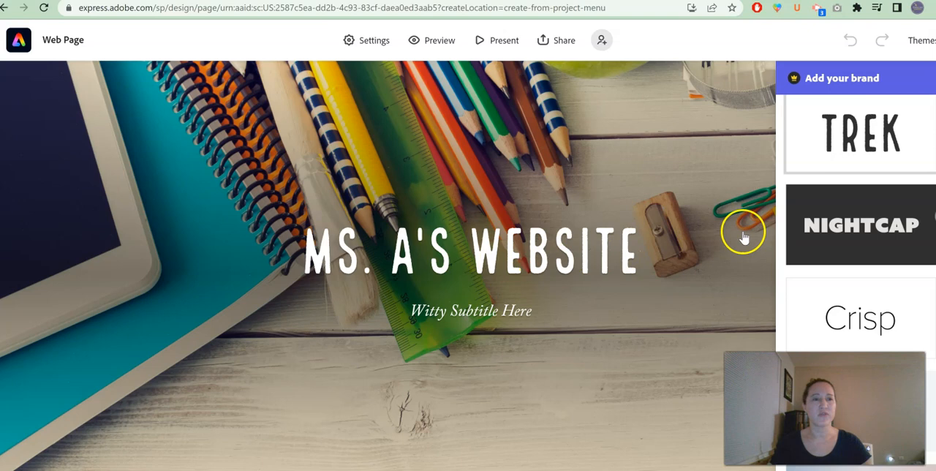
pyautogui.scroll(-3)
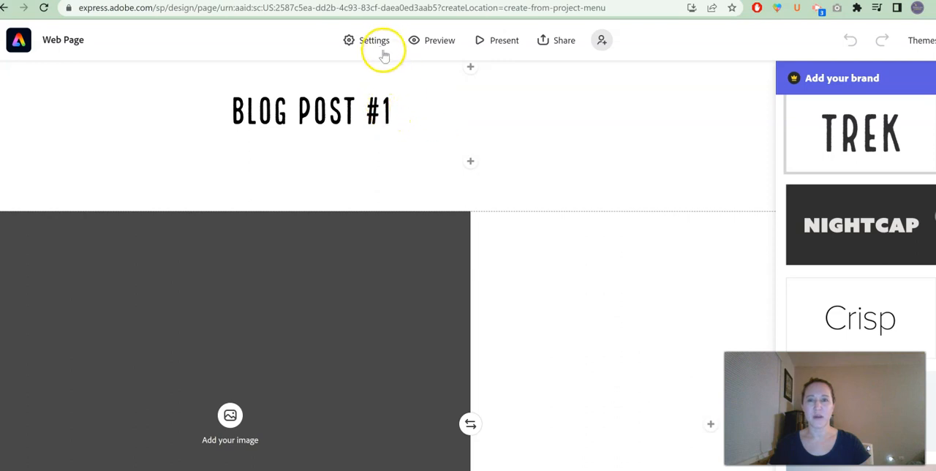
pyautogui.moveTo(573, 152)
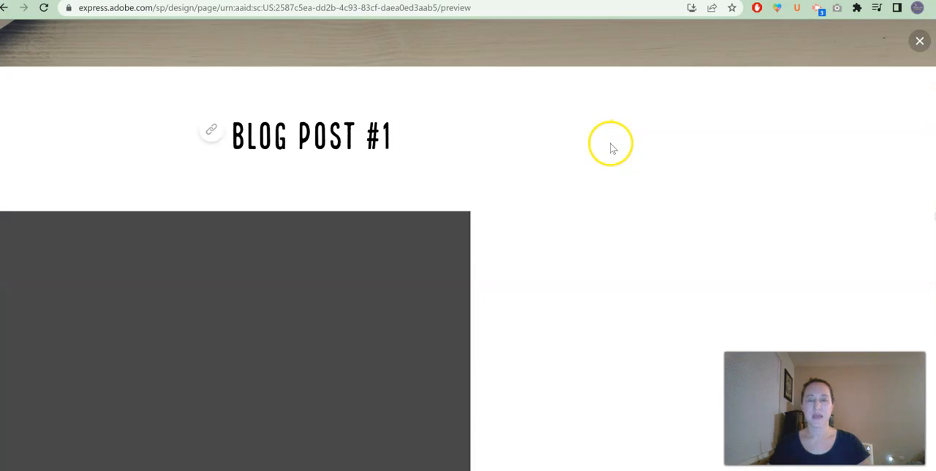
pyautogui.scroll(-3)
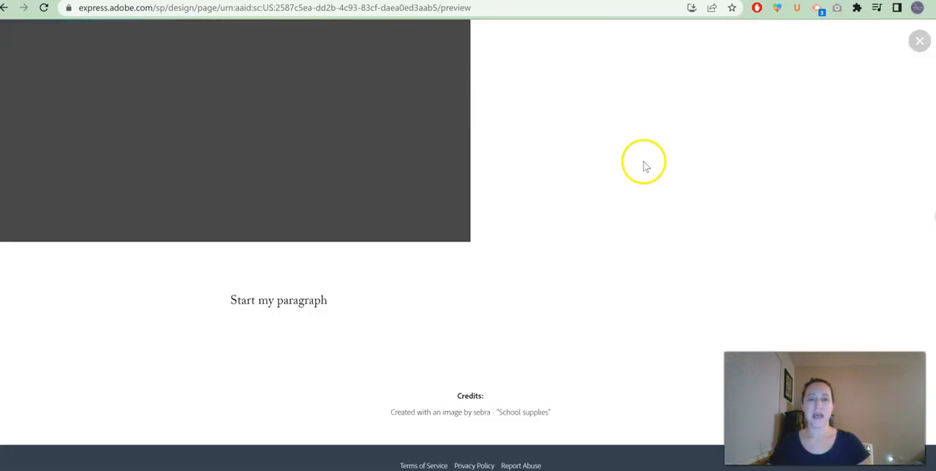
pyautogui.moveTo(660, 293)
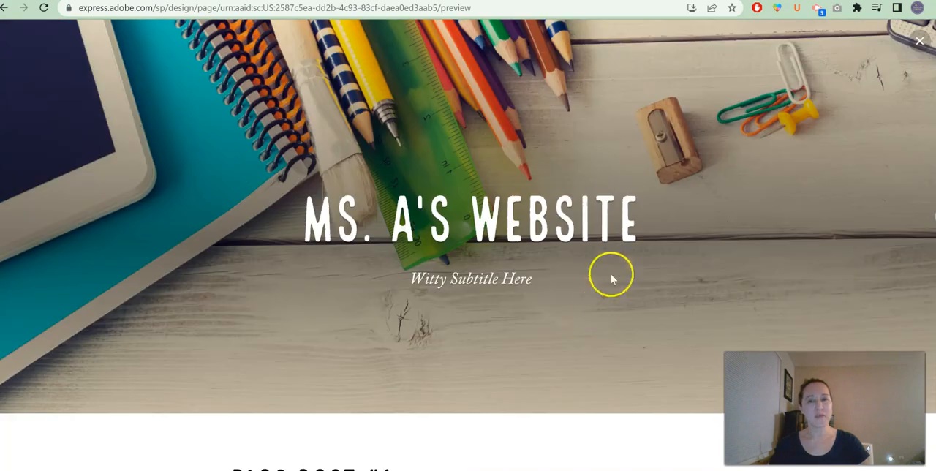
pyautogui.moveTo(715, 238)
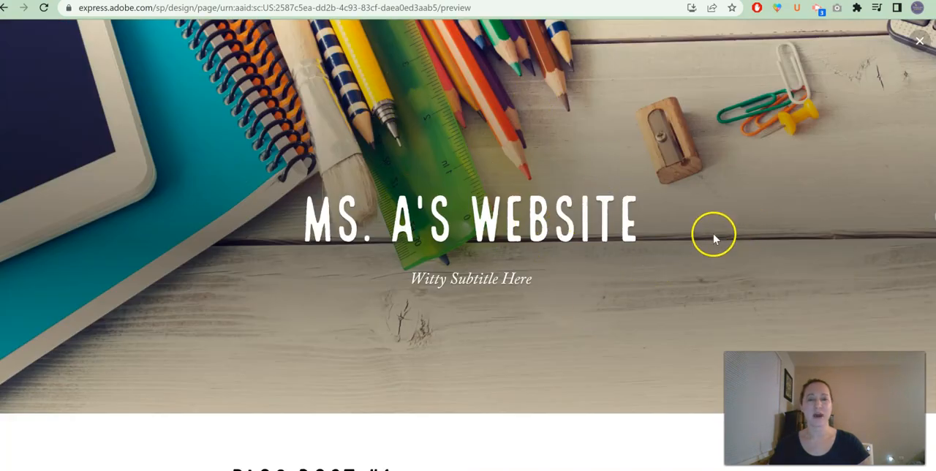
pyautogui.scroll(-3)
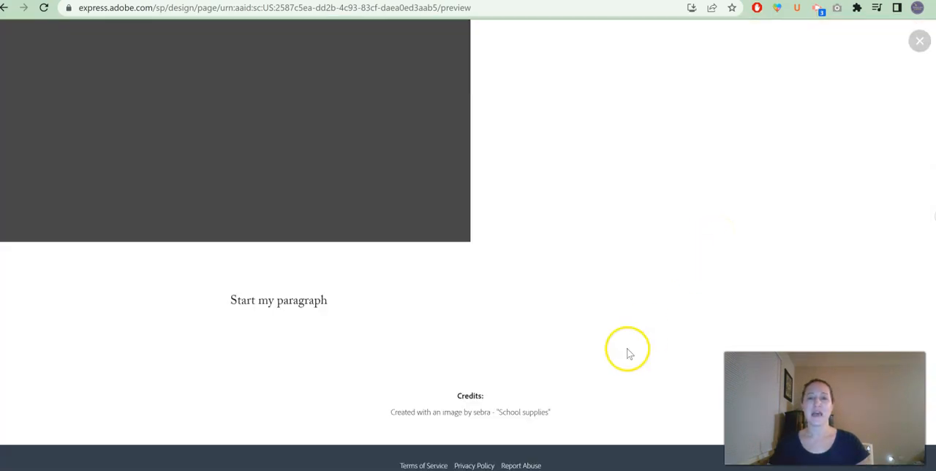
pyautogui.moveTo(512, 422)
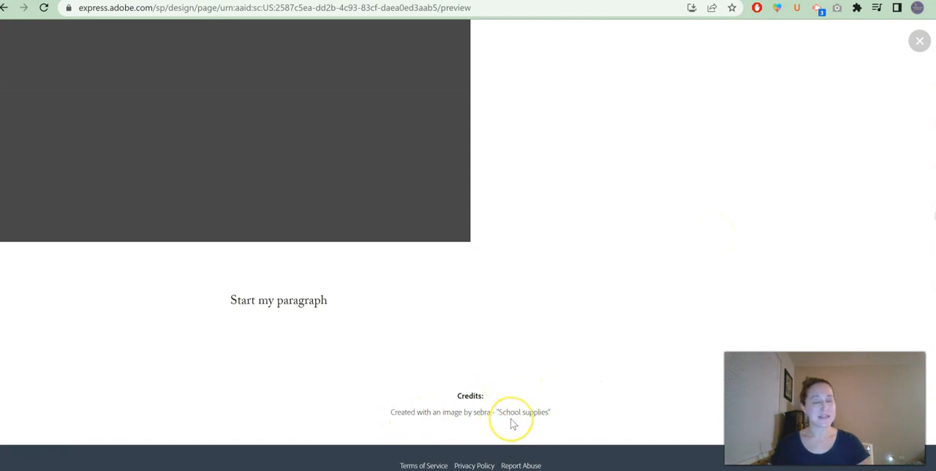
pyautogui.moveTo(572, 401)
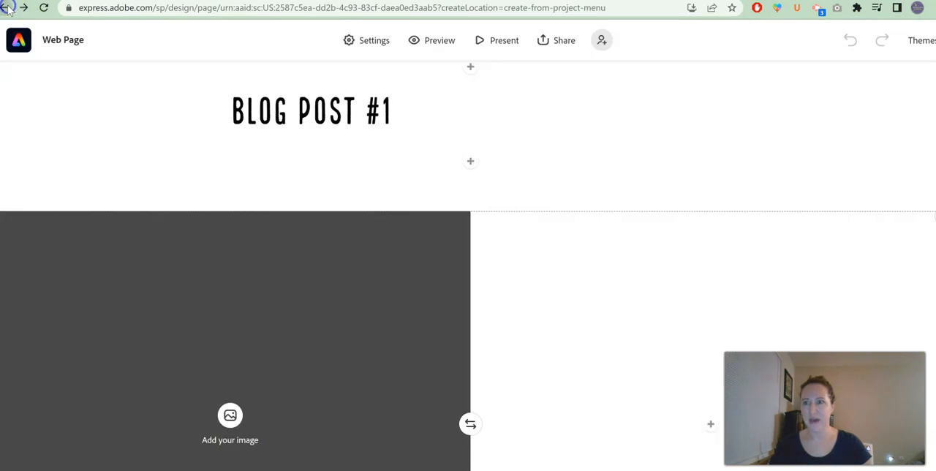
pyautogui.moveTo(578, 93)
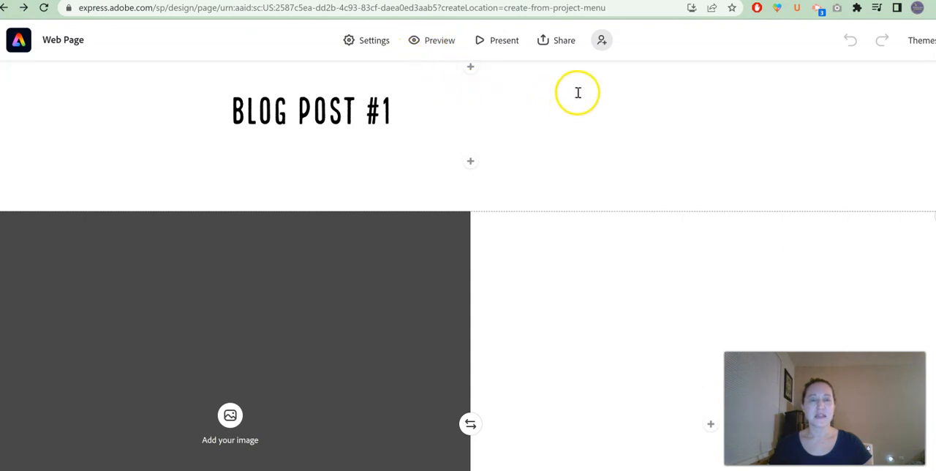
pyautogui.moveTo(618, 72)
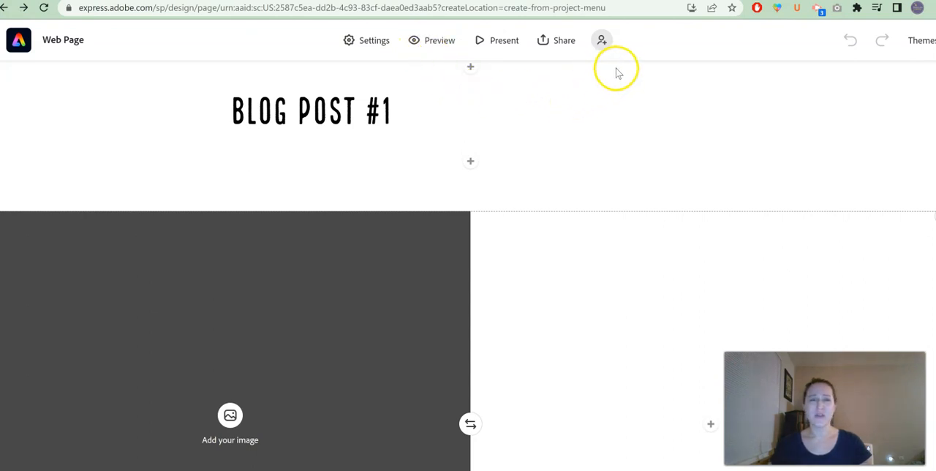
# Choose Publish and share link from the Share options.
pyautogui.click(602, 40)
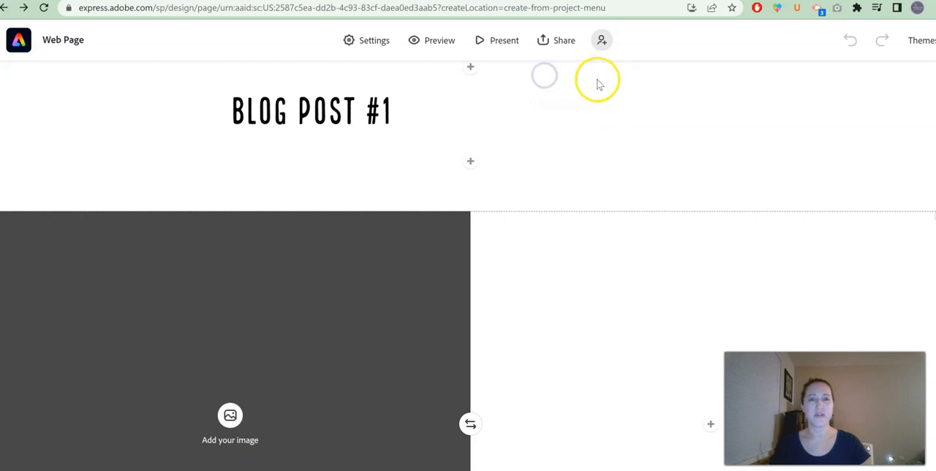
pyautogui.click(564, 40)
pyautogui.write("Ms. A's Website")
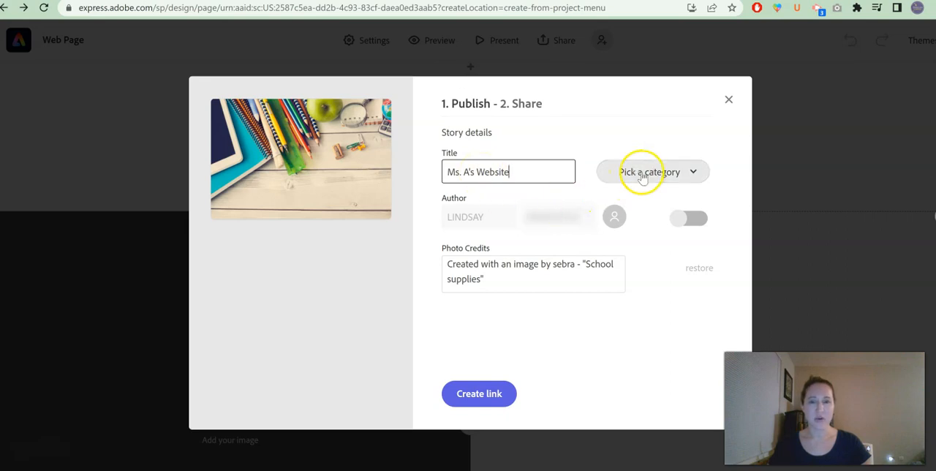
# Leave the author name hidden, create the page's express.adobe.com link, and close the Publish dialog.
pyautogui.click(686, 218)
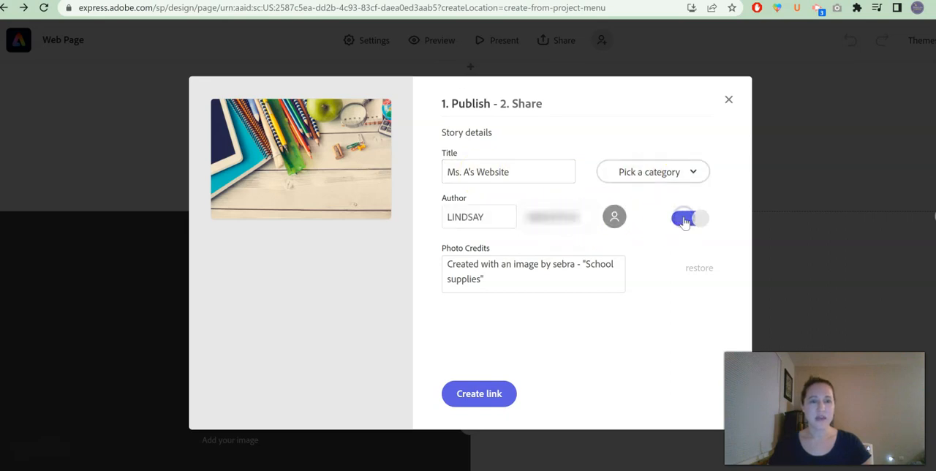
pyautogui.click(688, 218)
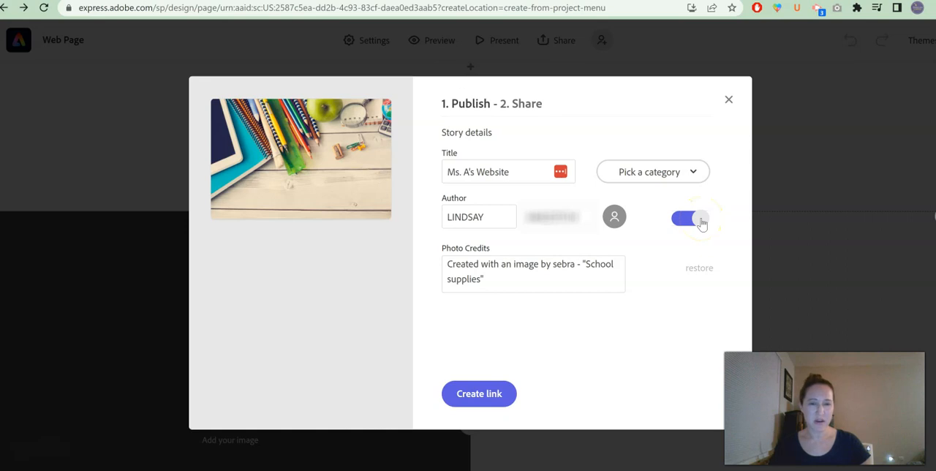
pyautogui.click(689, 218)
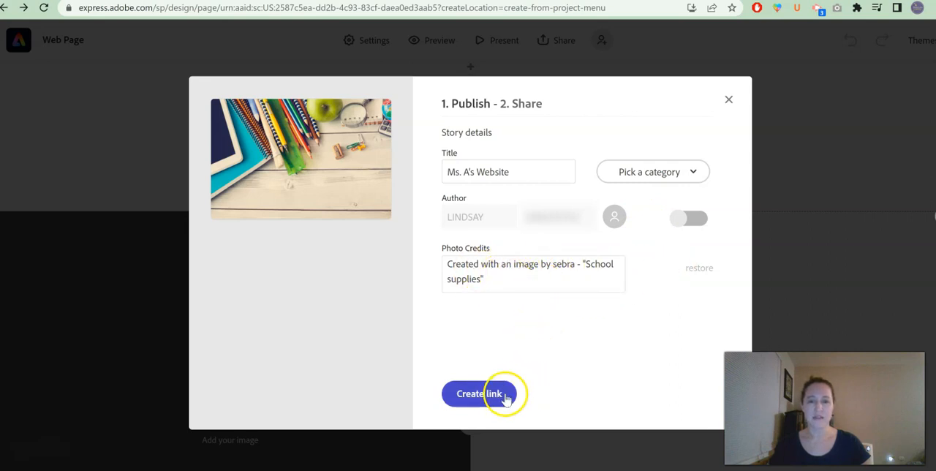
pyautogui.click(480, 394)
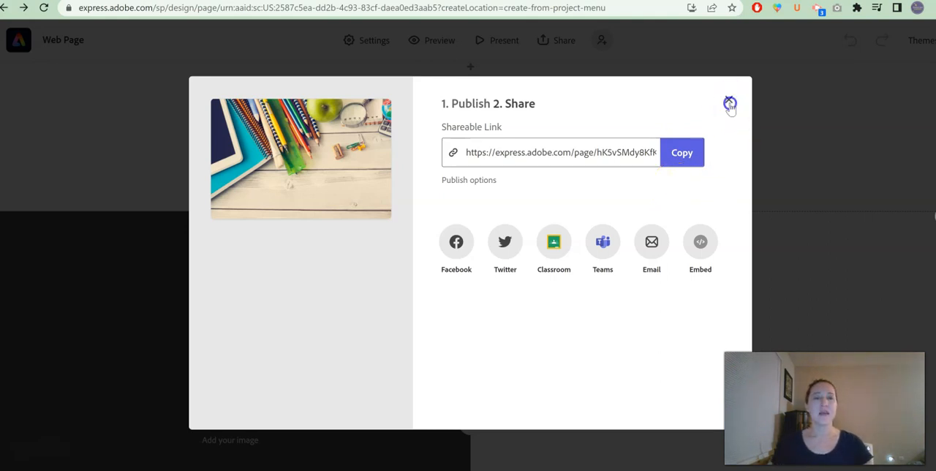
pyautogui.click(730, 104)
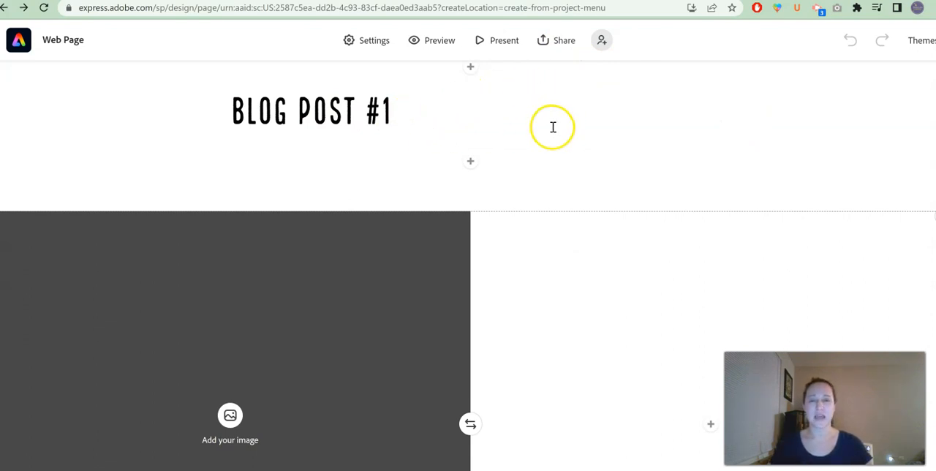
pyautogui.moveTo(545, 97)
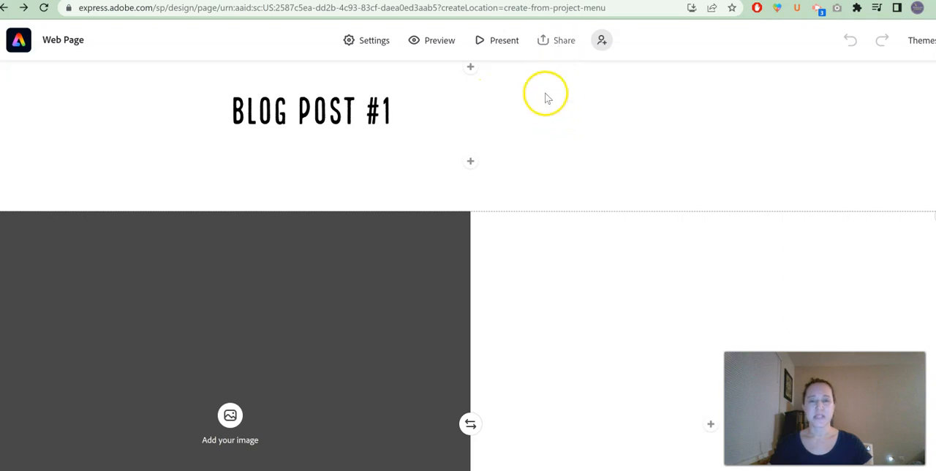
# Choose Publish and share link from the Share menu again.
pyautogui.click(315, 111)
pyautogui.write('2')
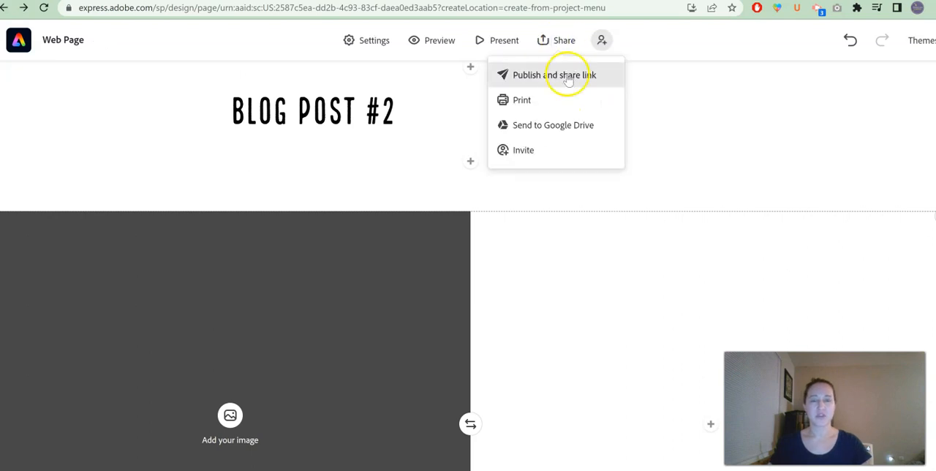
pyautogui.click(554, 75)
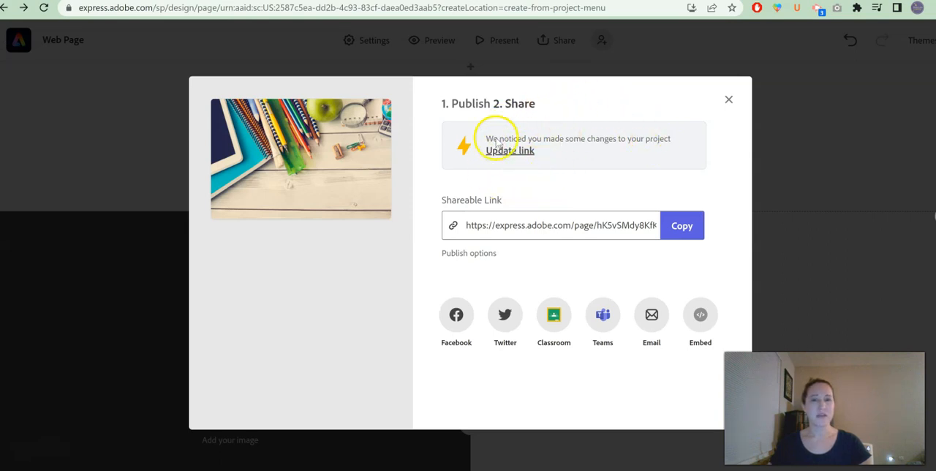
pyautogui.moveTo(509, 174)
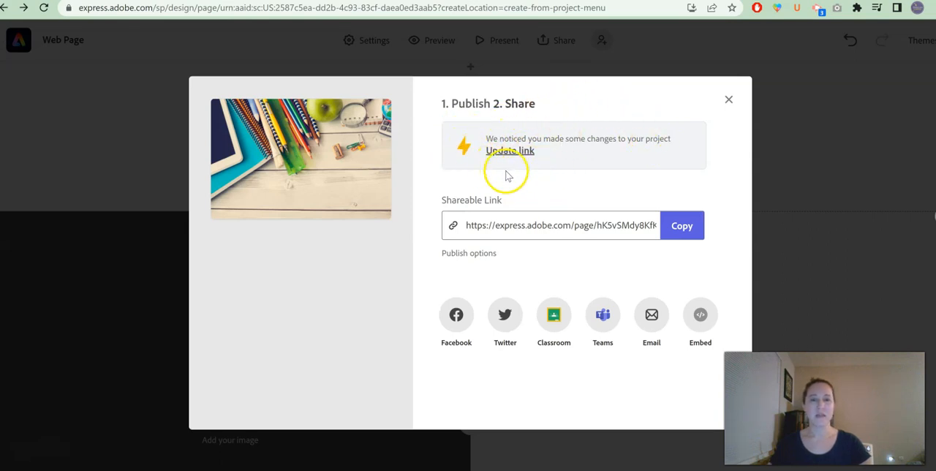
pyautogui.moveTo(549, 154)
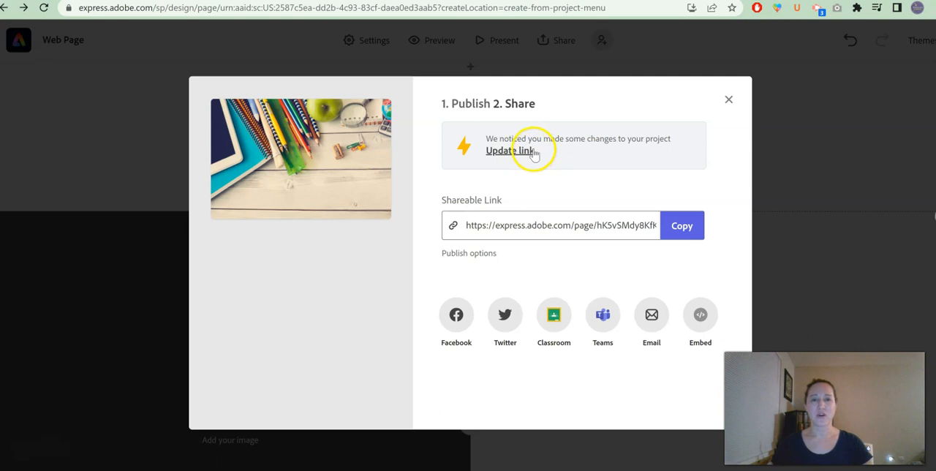
pyautogui.moveTo(511, 155)
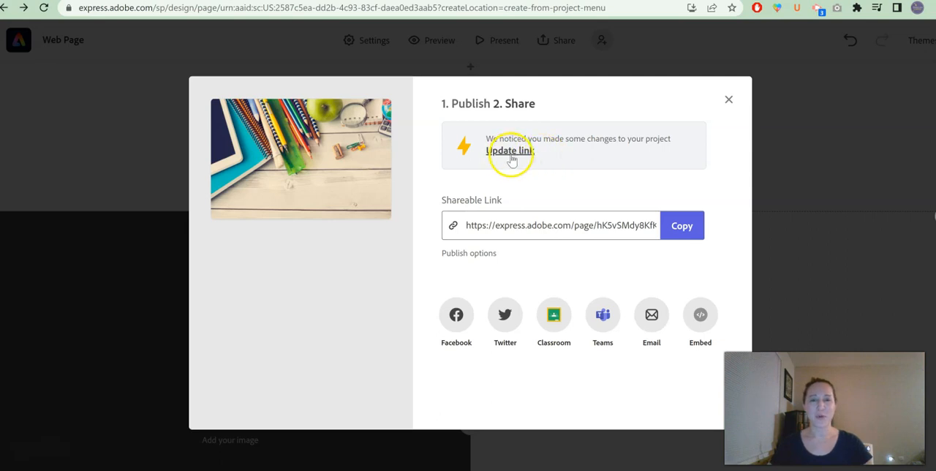
# Update the published link with the Blog Post #2 change, copy it, and close the window.
pyautogui.click(508, 150)
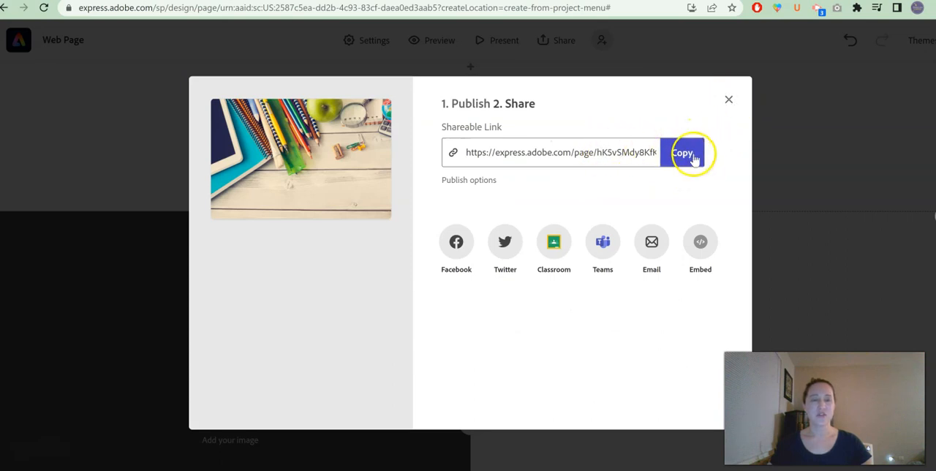
pyautogui.click(682, 153)
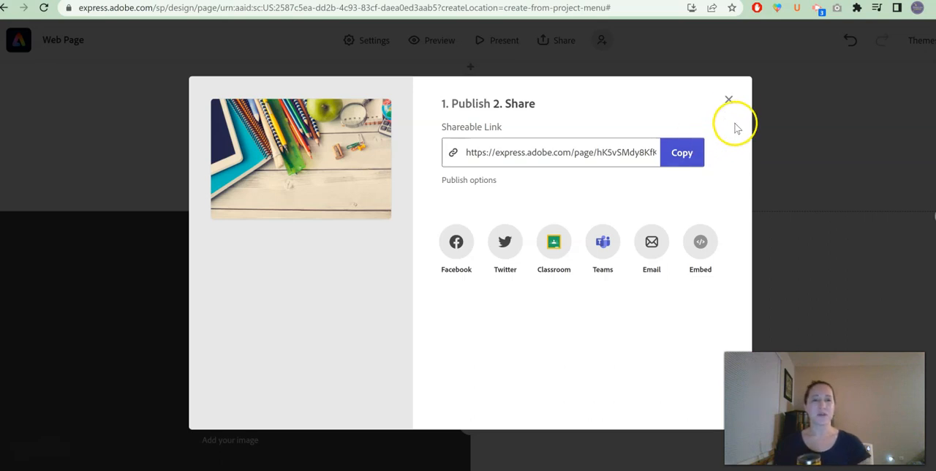
pyautogui.click(729, 99)
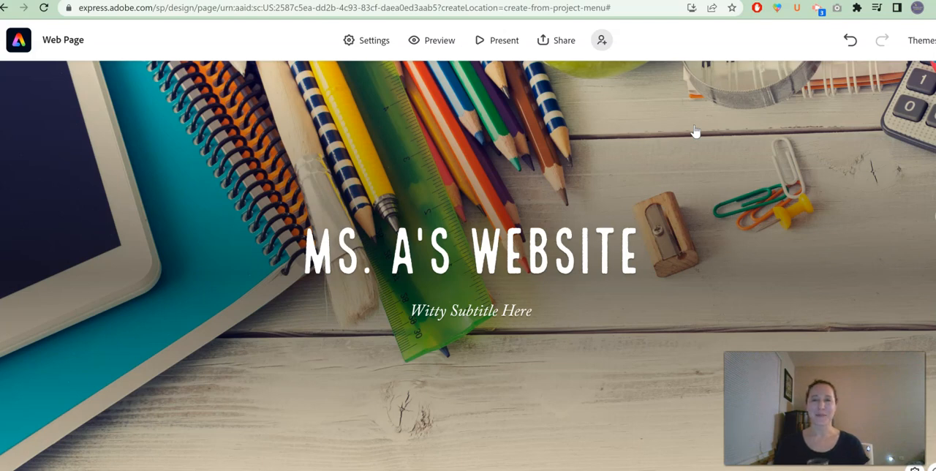
pyautogui.moveTo(618, 177)
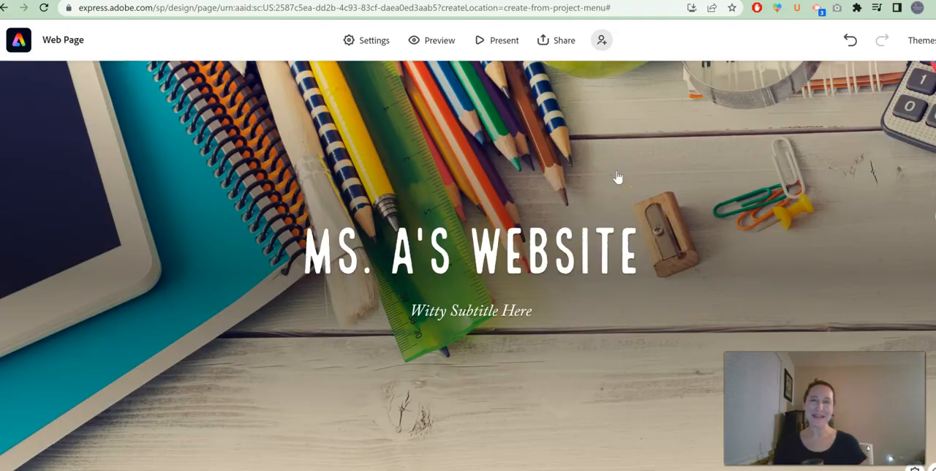